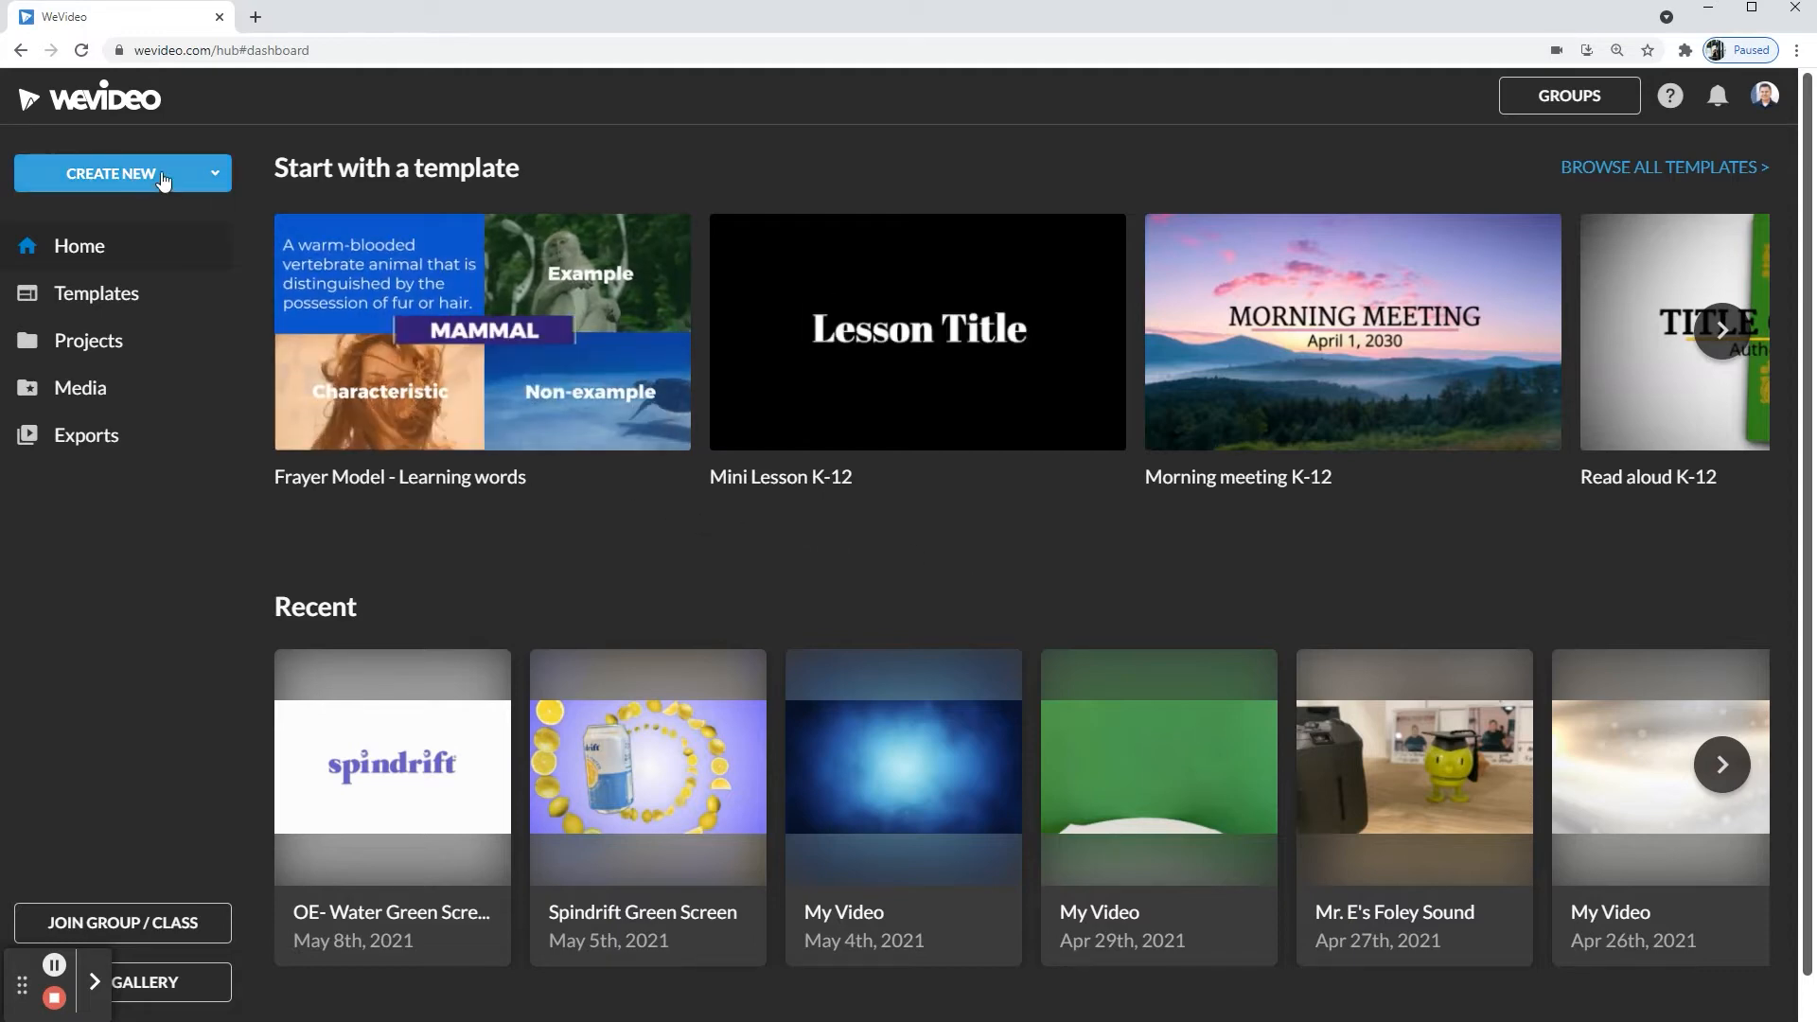
mouse_move(204, 183)
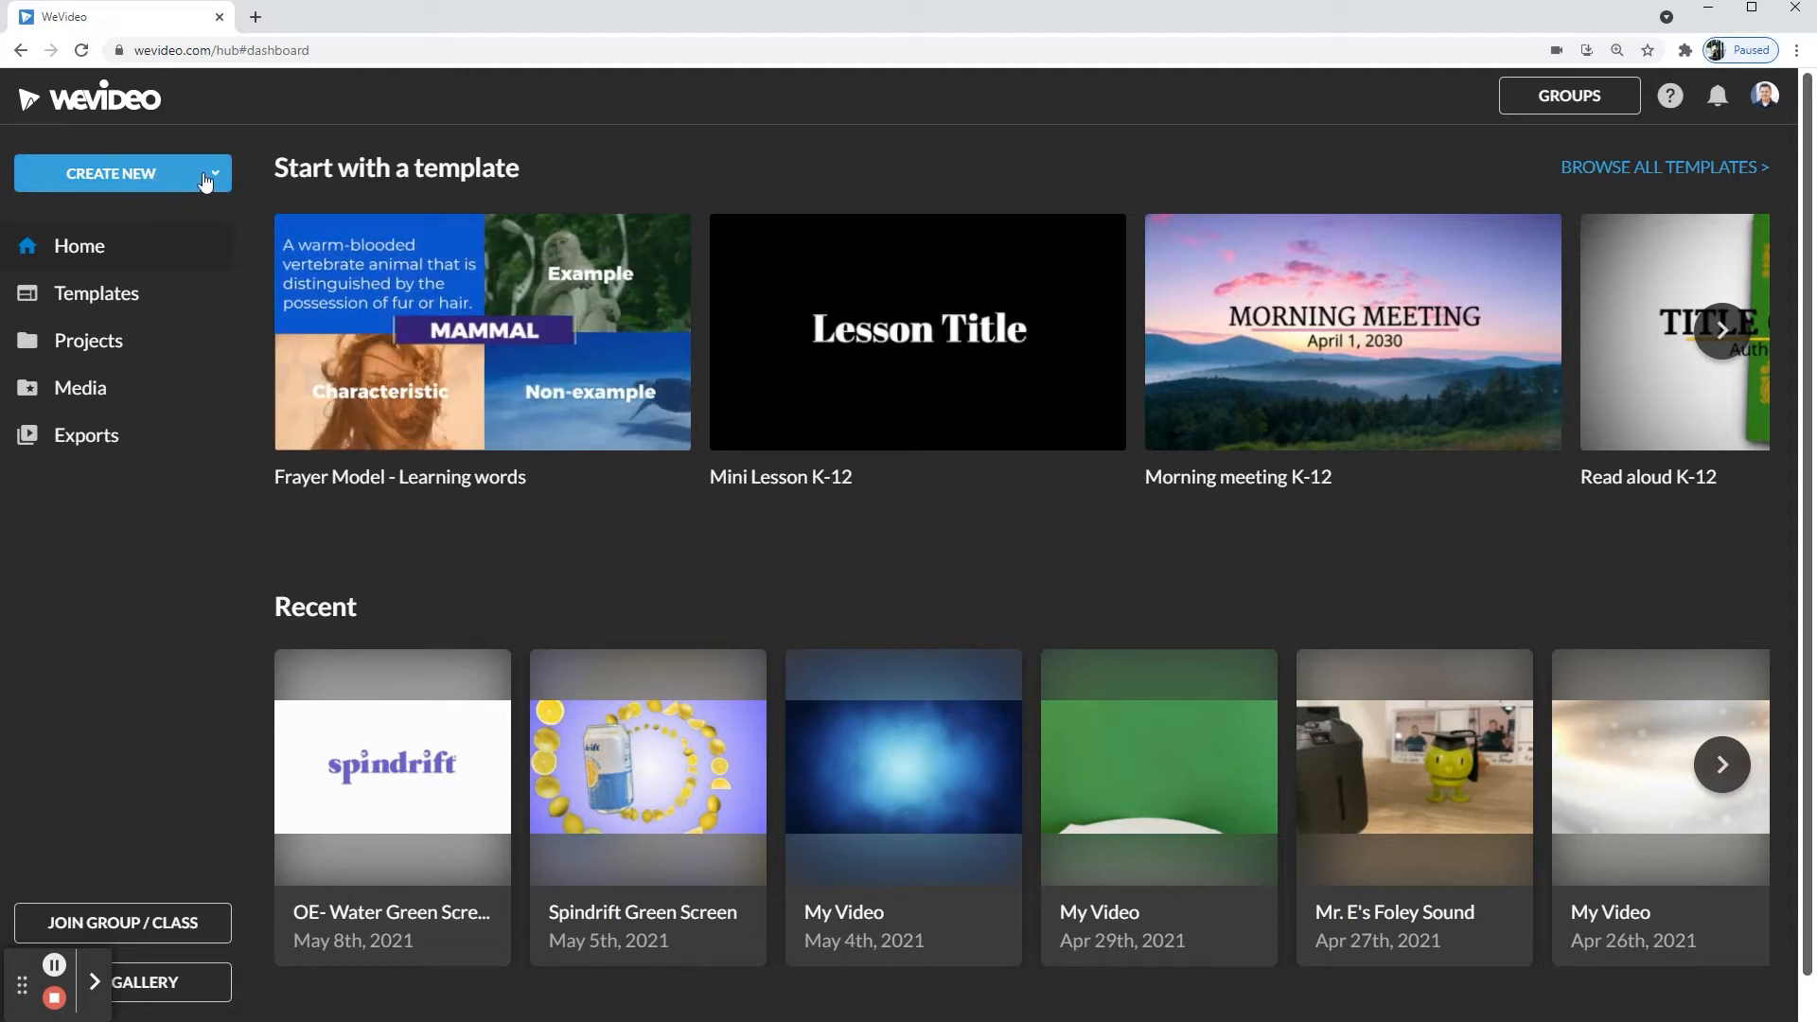
Step: Start a new Podcast project from the dashboard's Create New menu
click(112, 172)
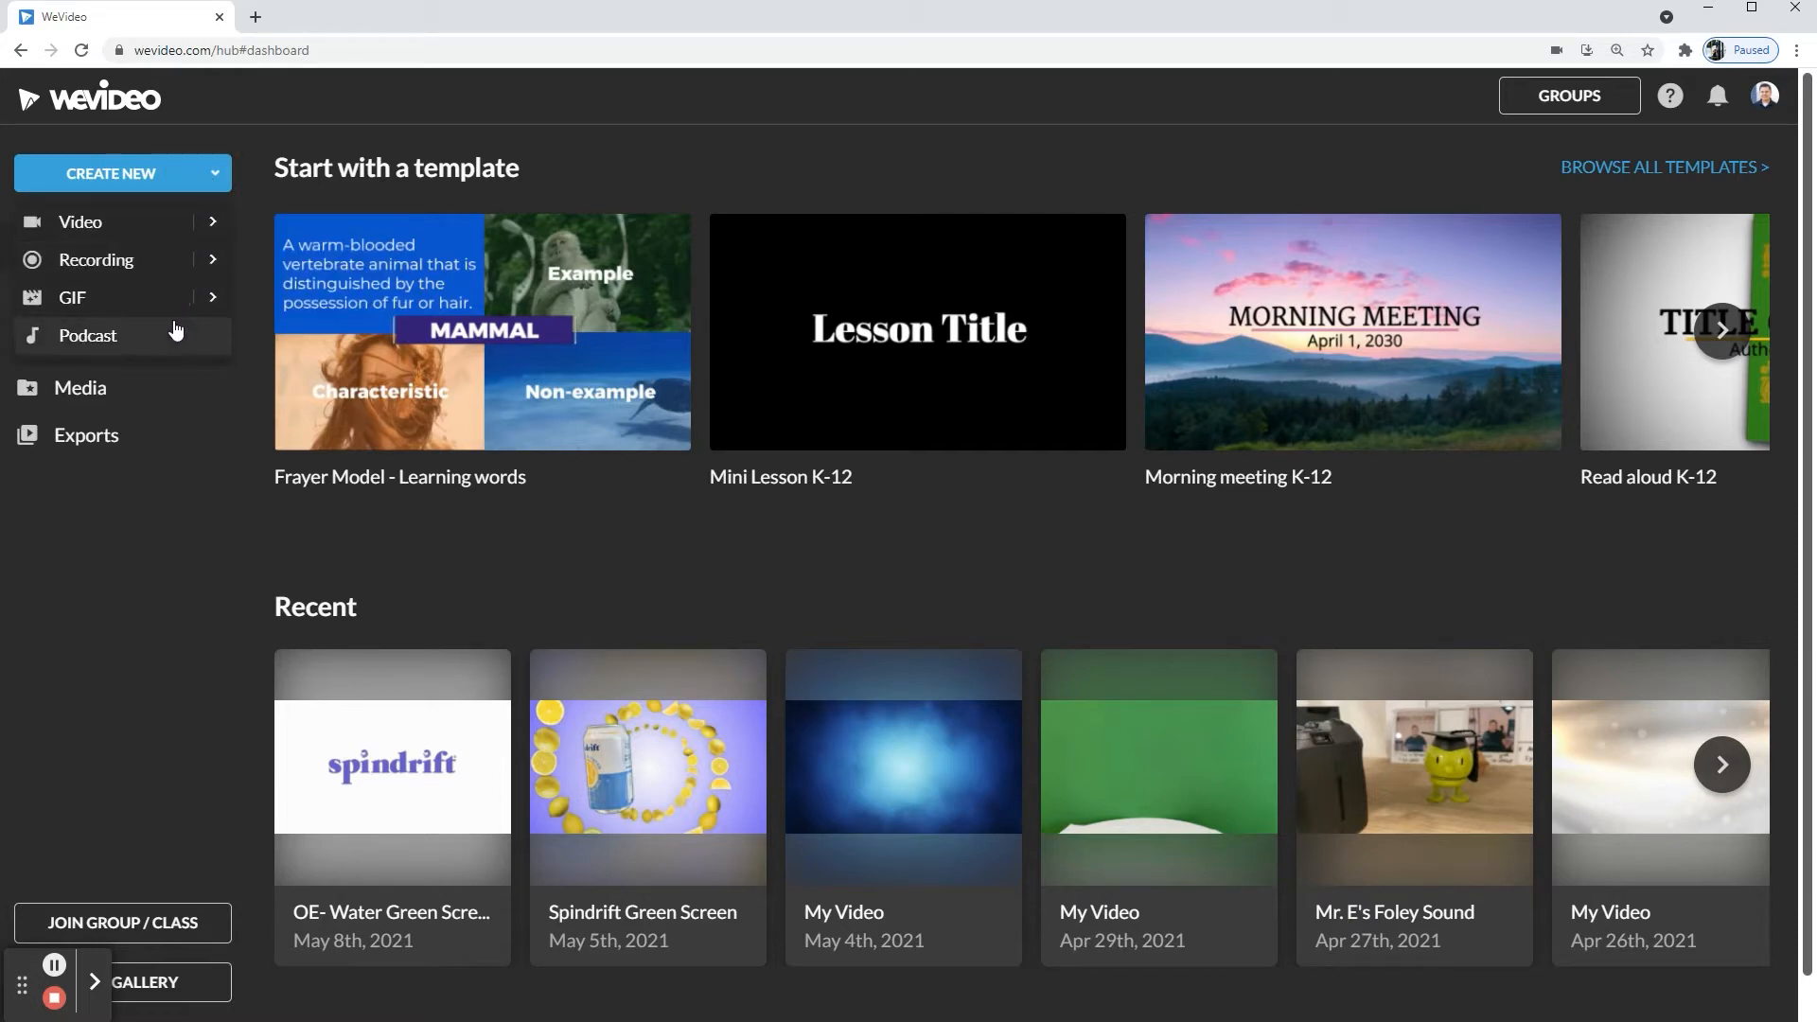
mouse_move(111, 339)
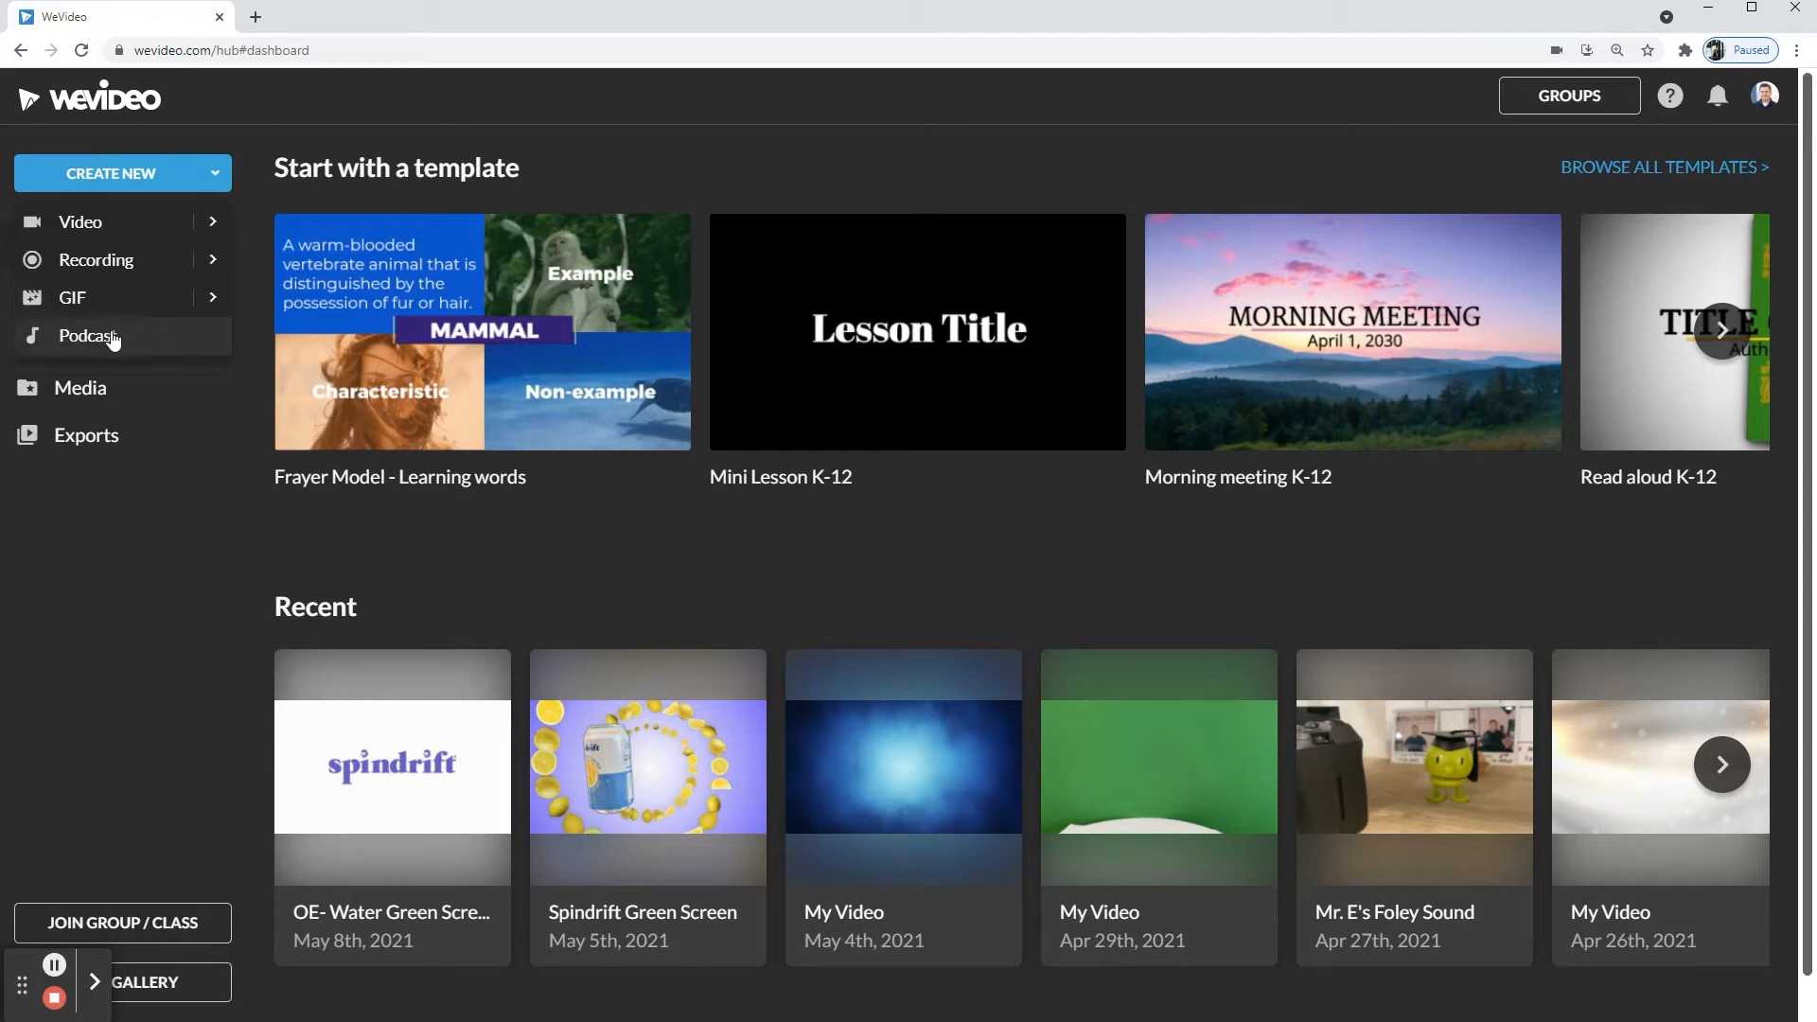
mouse_move(134, 348)
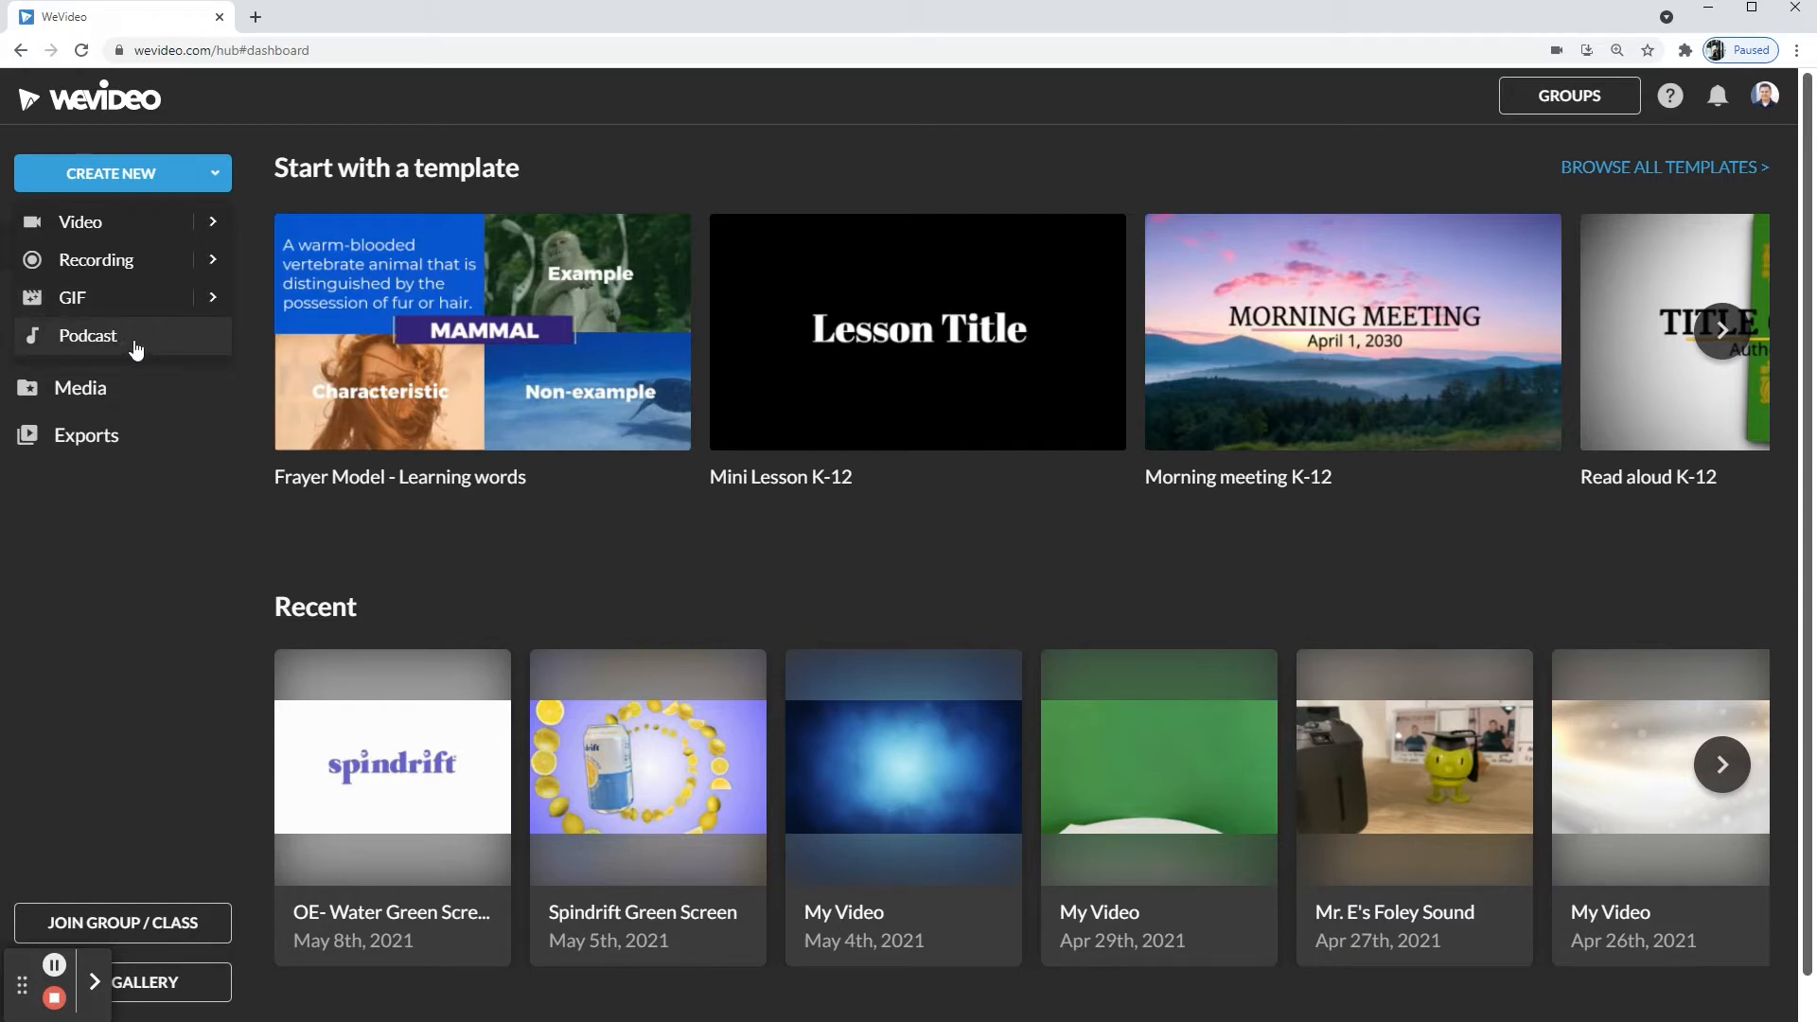
click(87, 335)
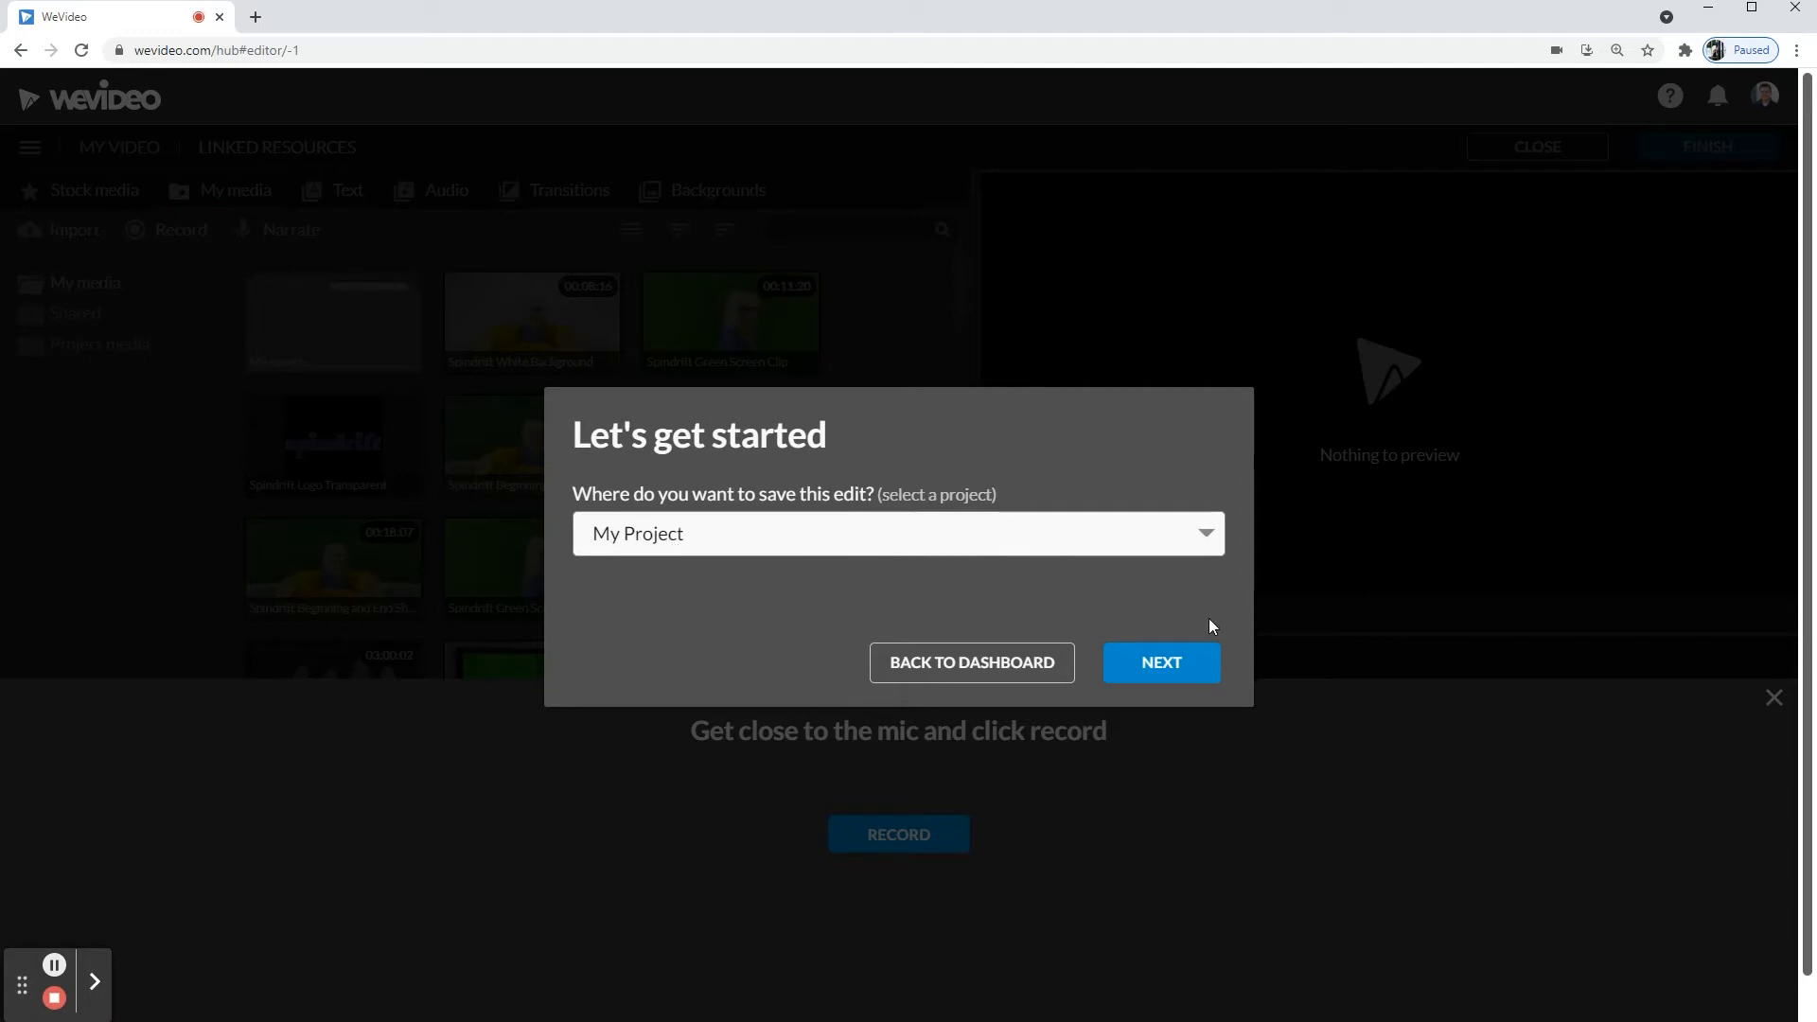
Step: Keep the edit in My Project and continue into the editor's record prompt
click(1159, 663)
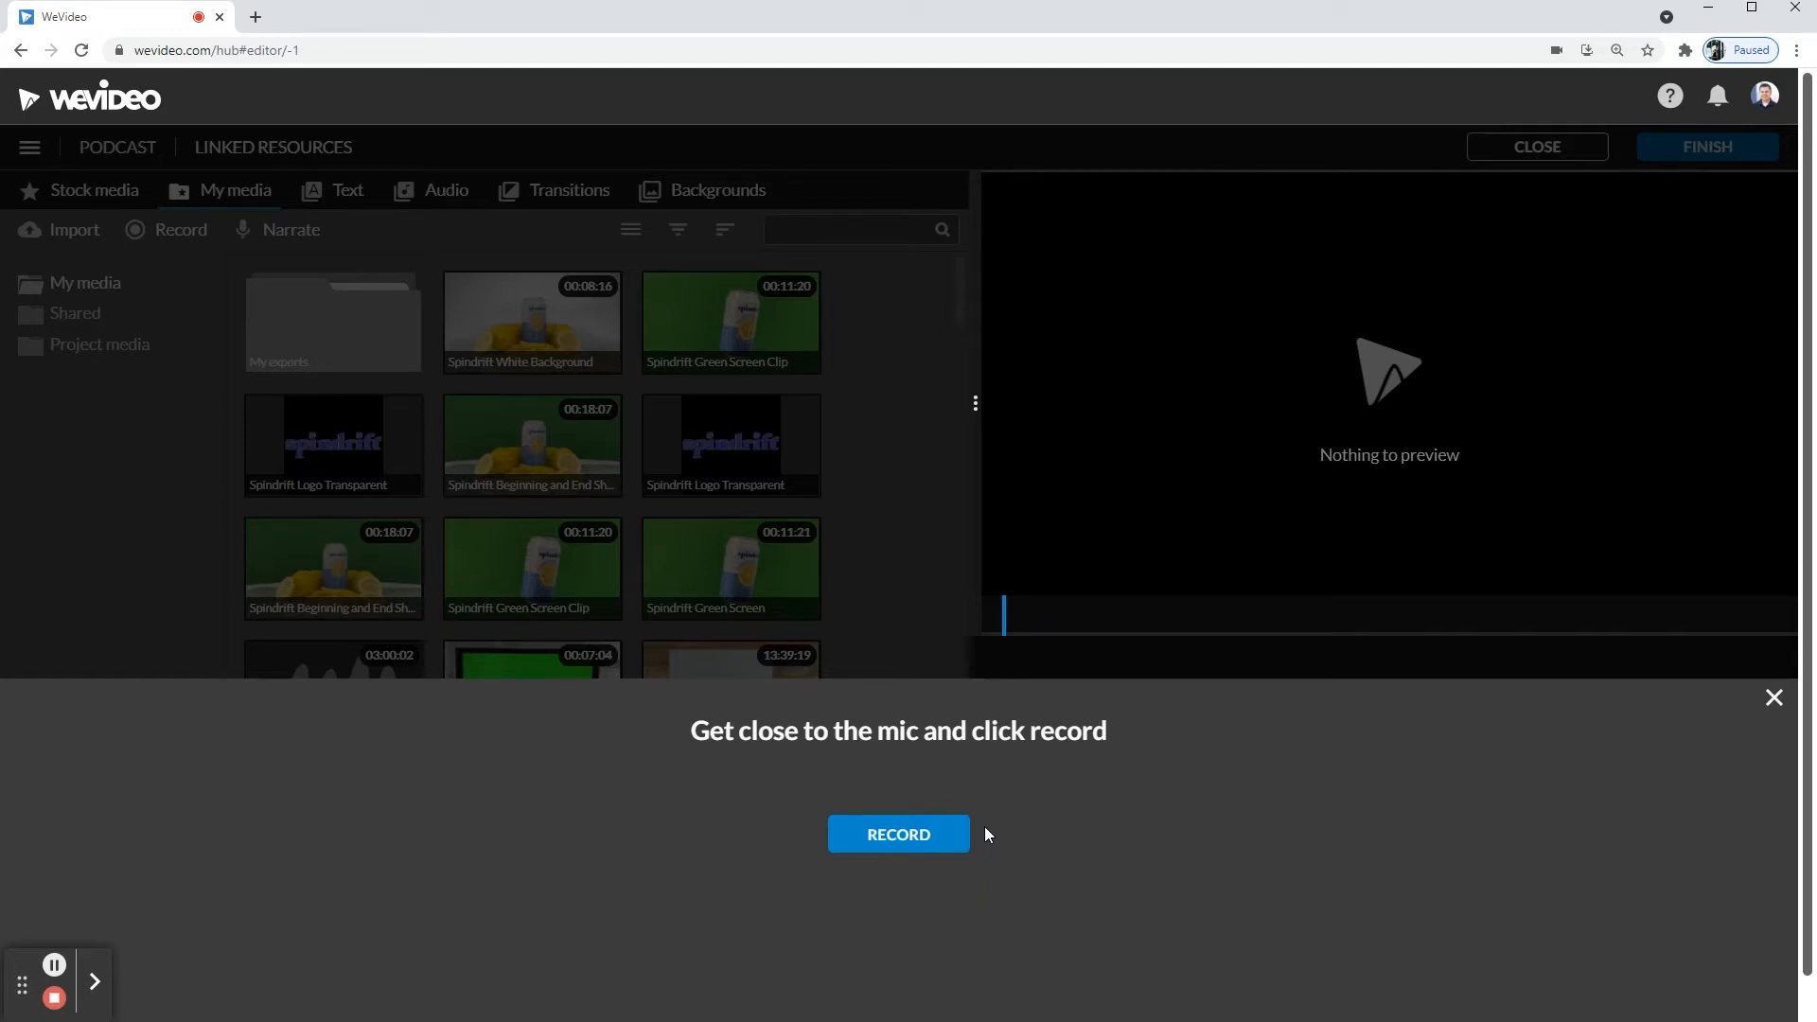
mouse_move(990, 812)
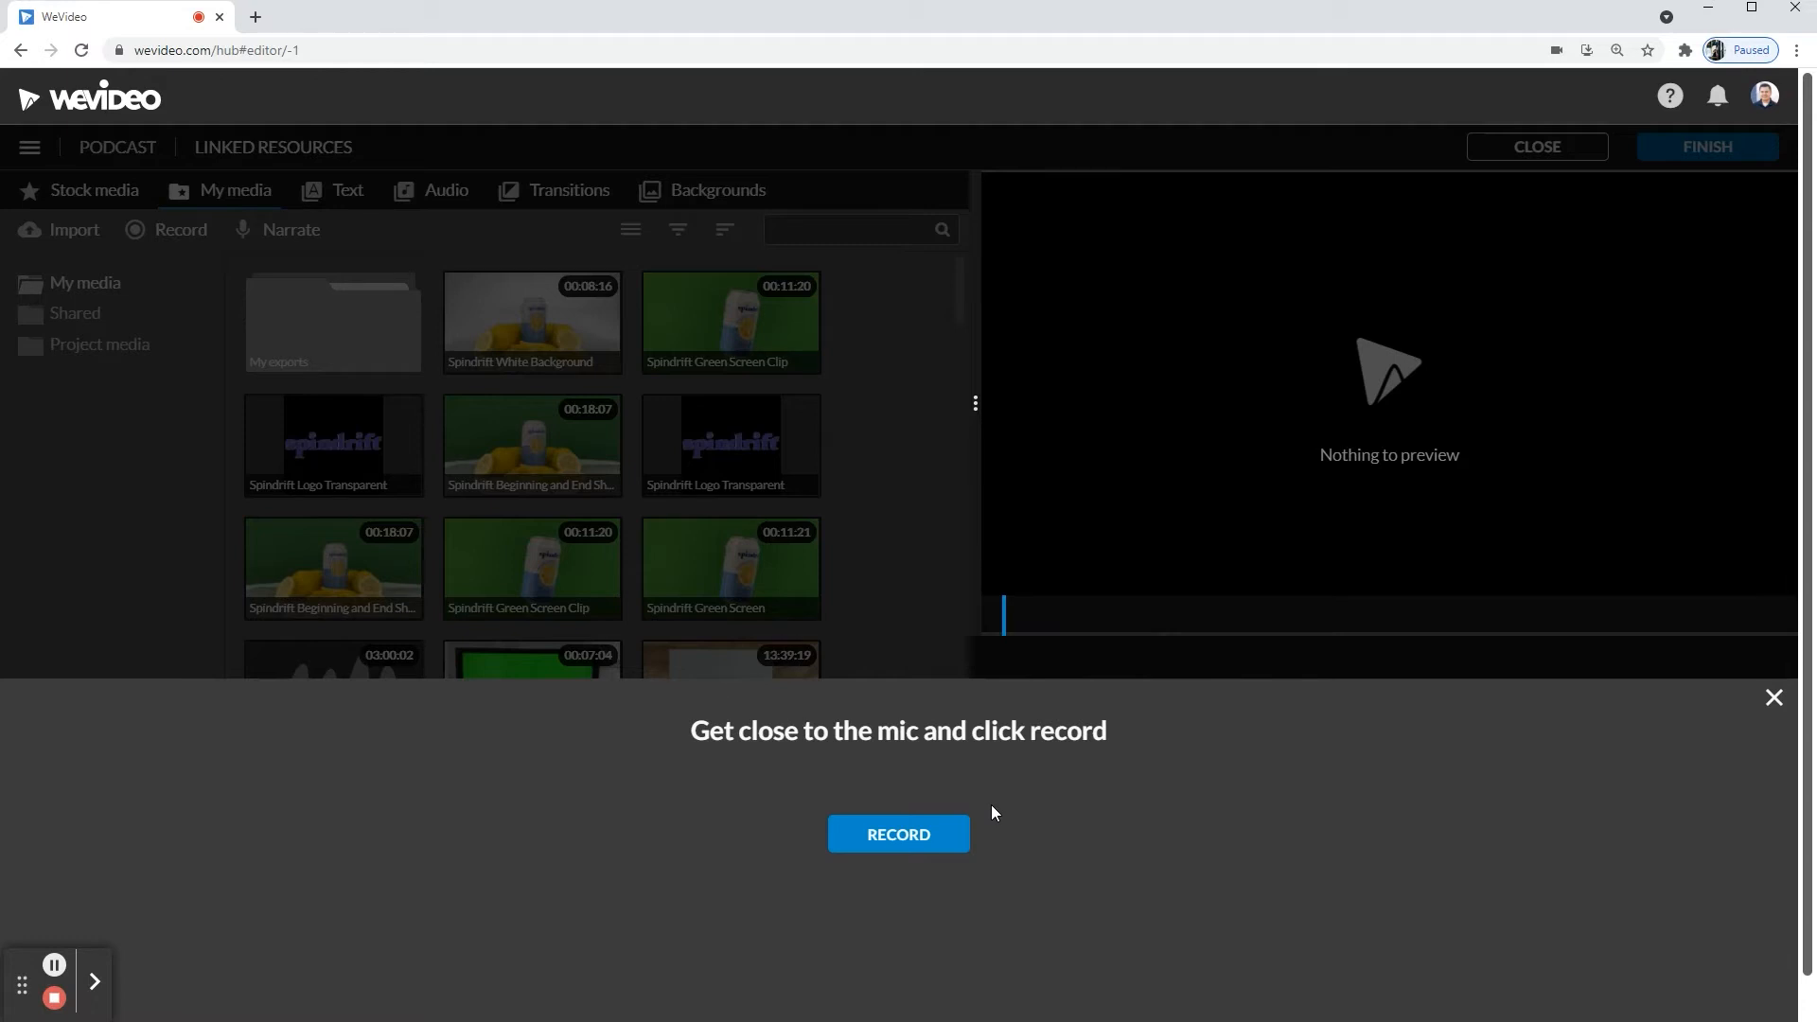
mouse_move(939, 840)
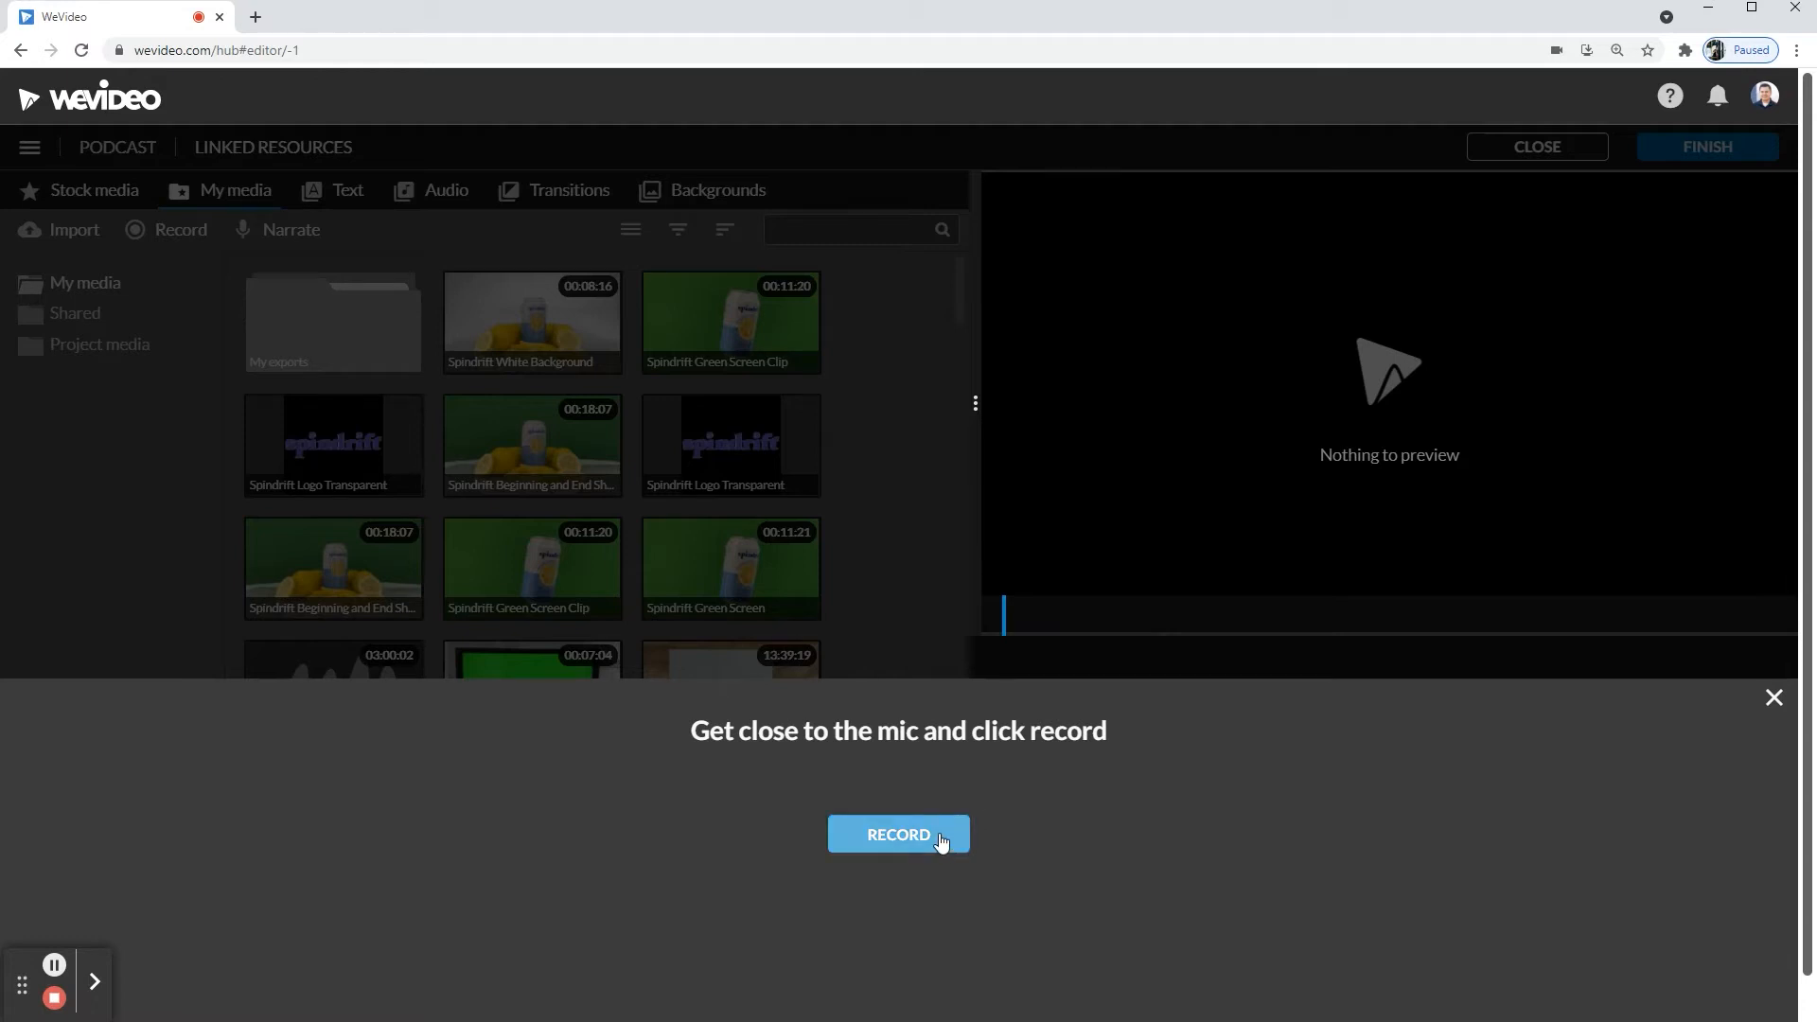
Step: Record a roughly 36-second voiceover from the microphone and stop it
click(896, 835)
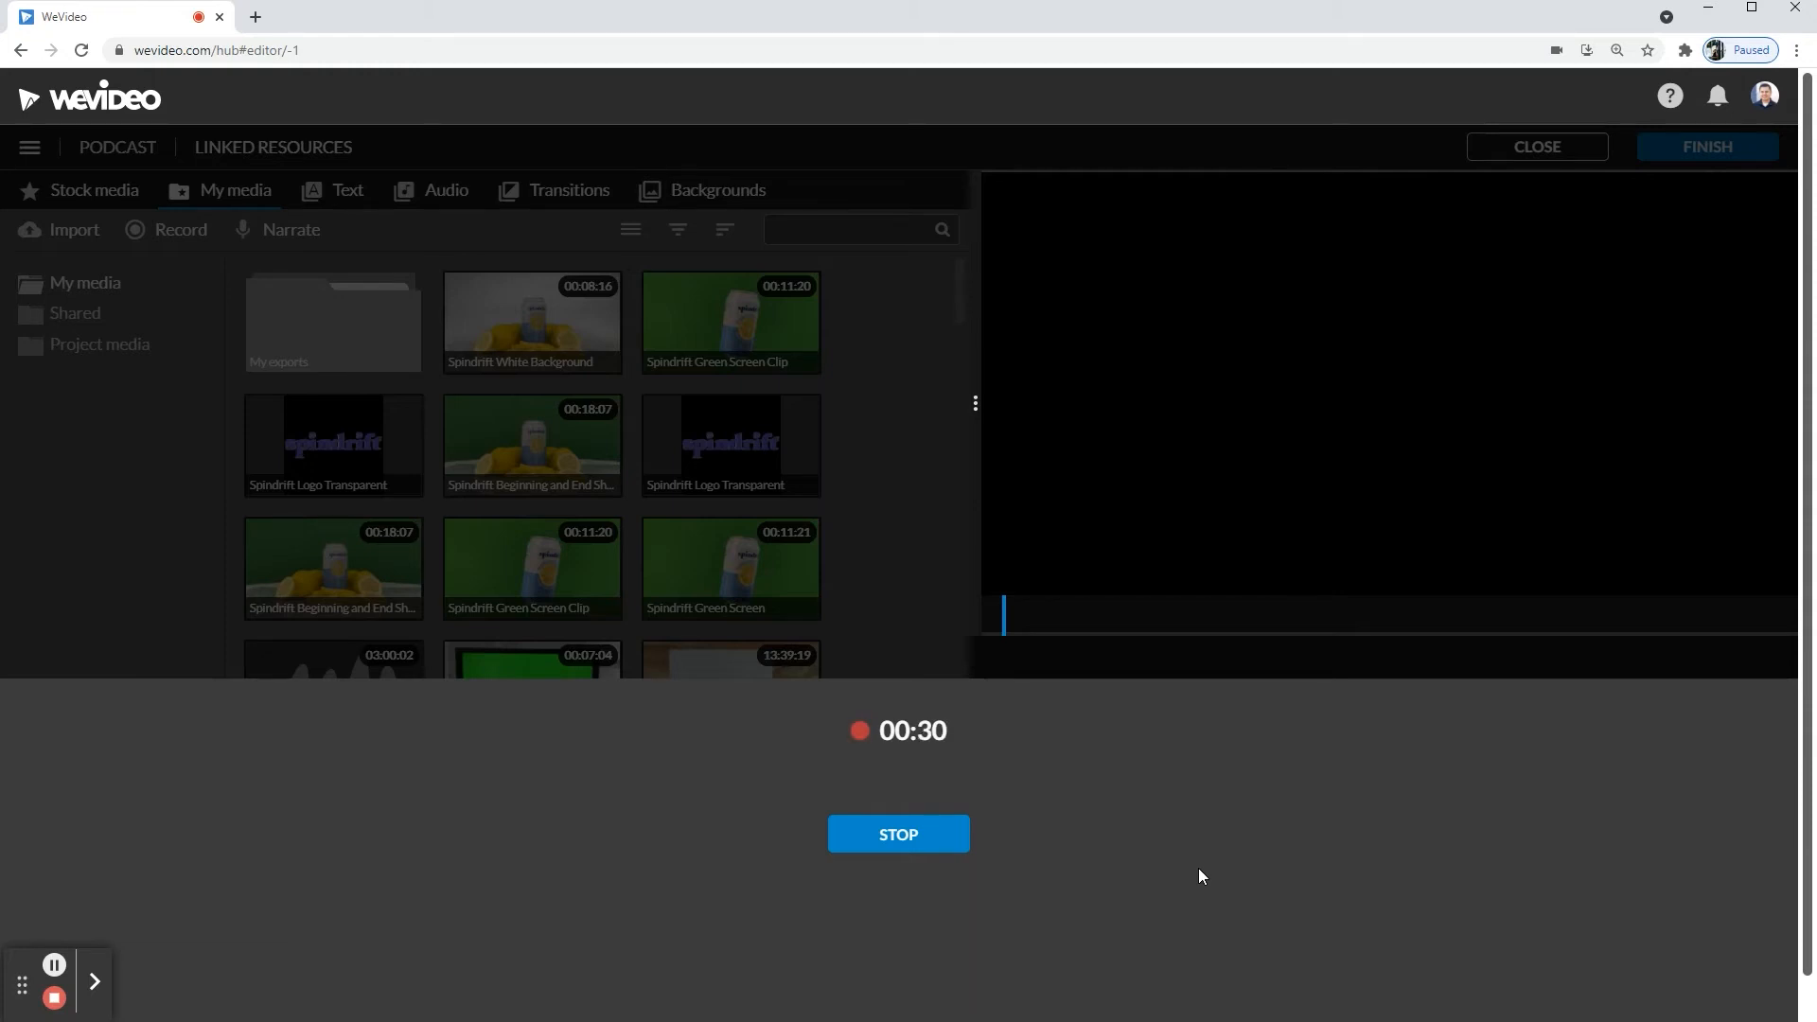
mouse_move(1148, 874)
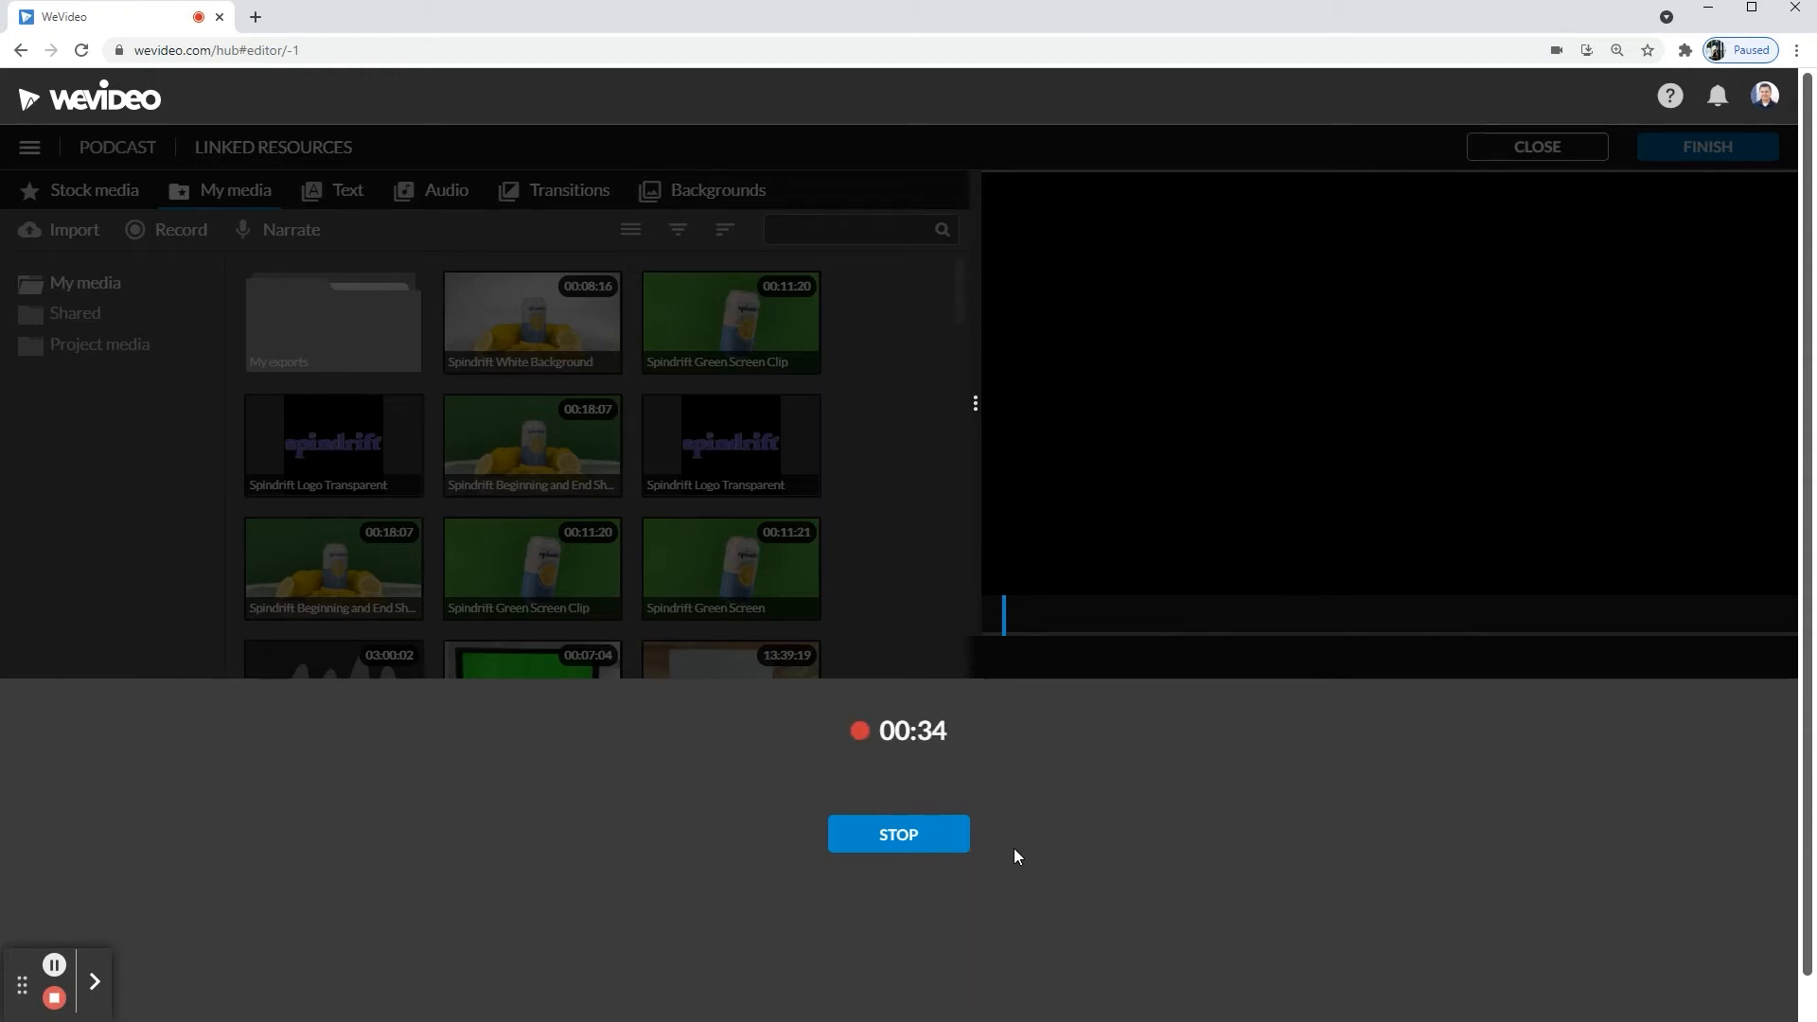
click(898, 833)
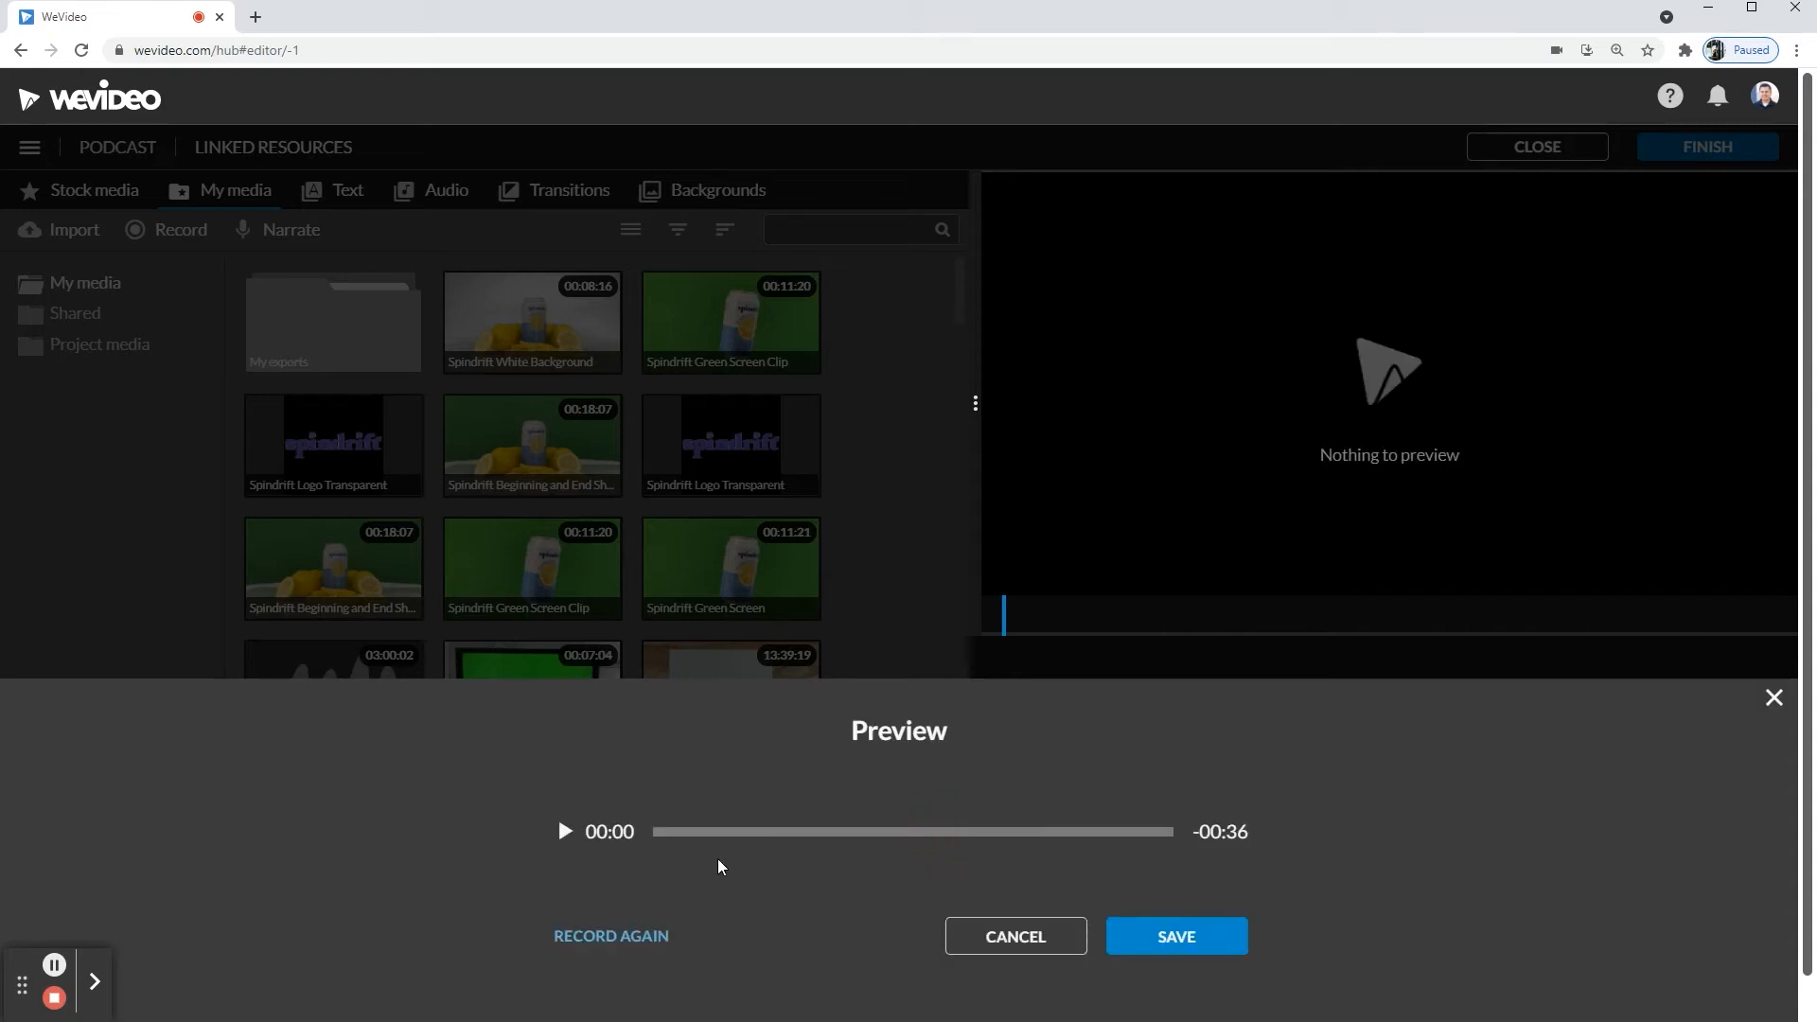
mouse_move(751, 846)
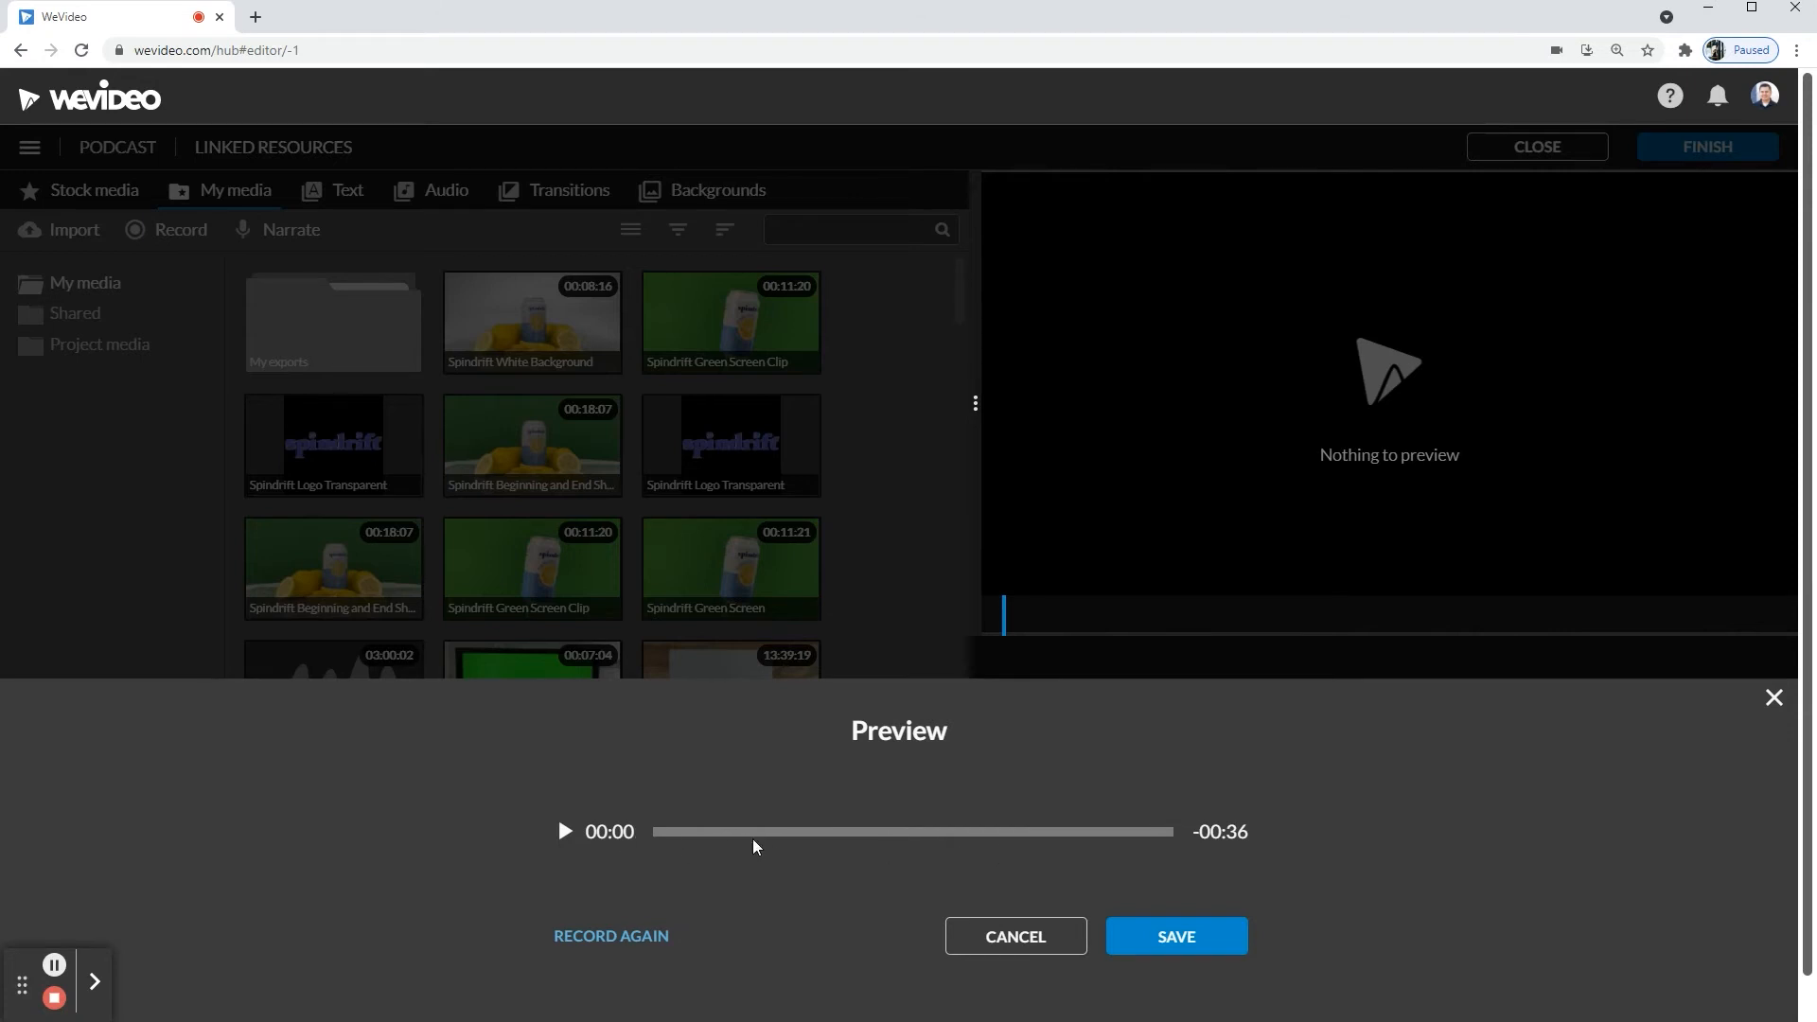
mouse_move(841, 849)
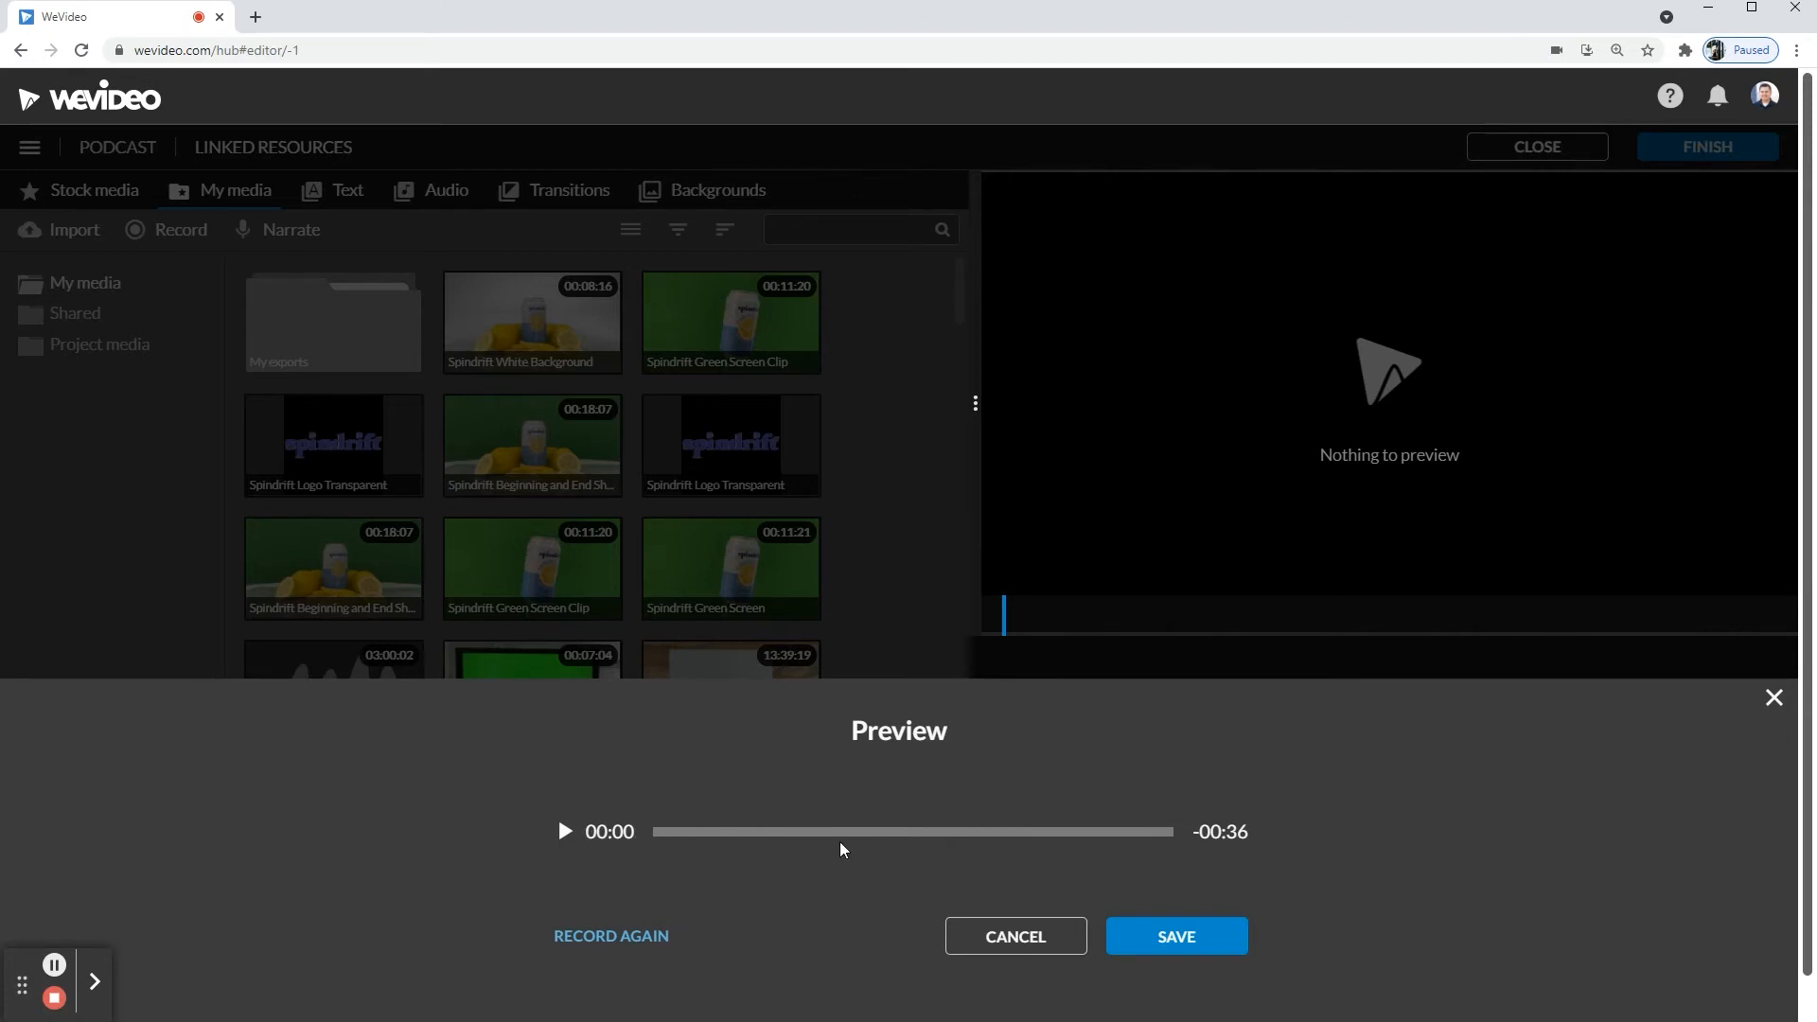
mouse_move(607, 923)
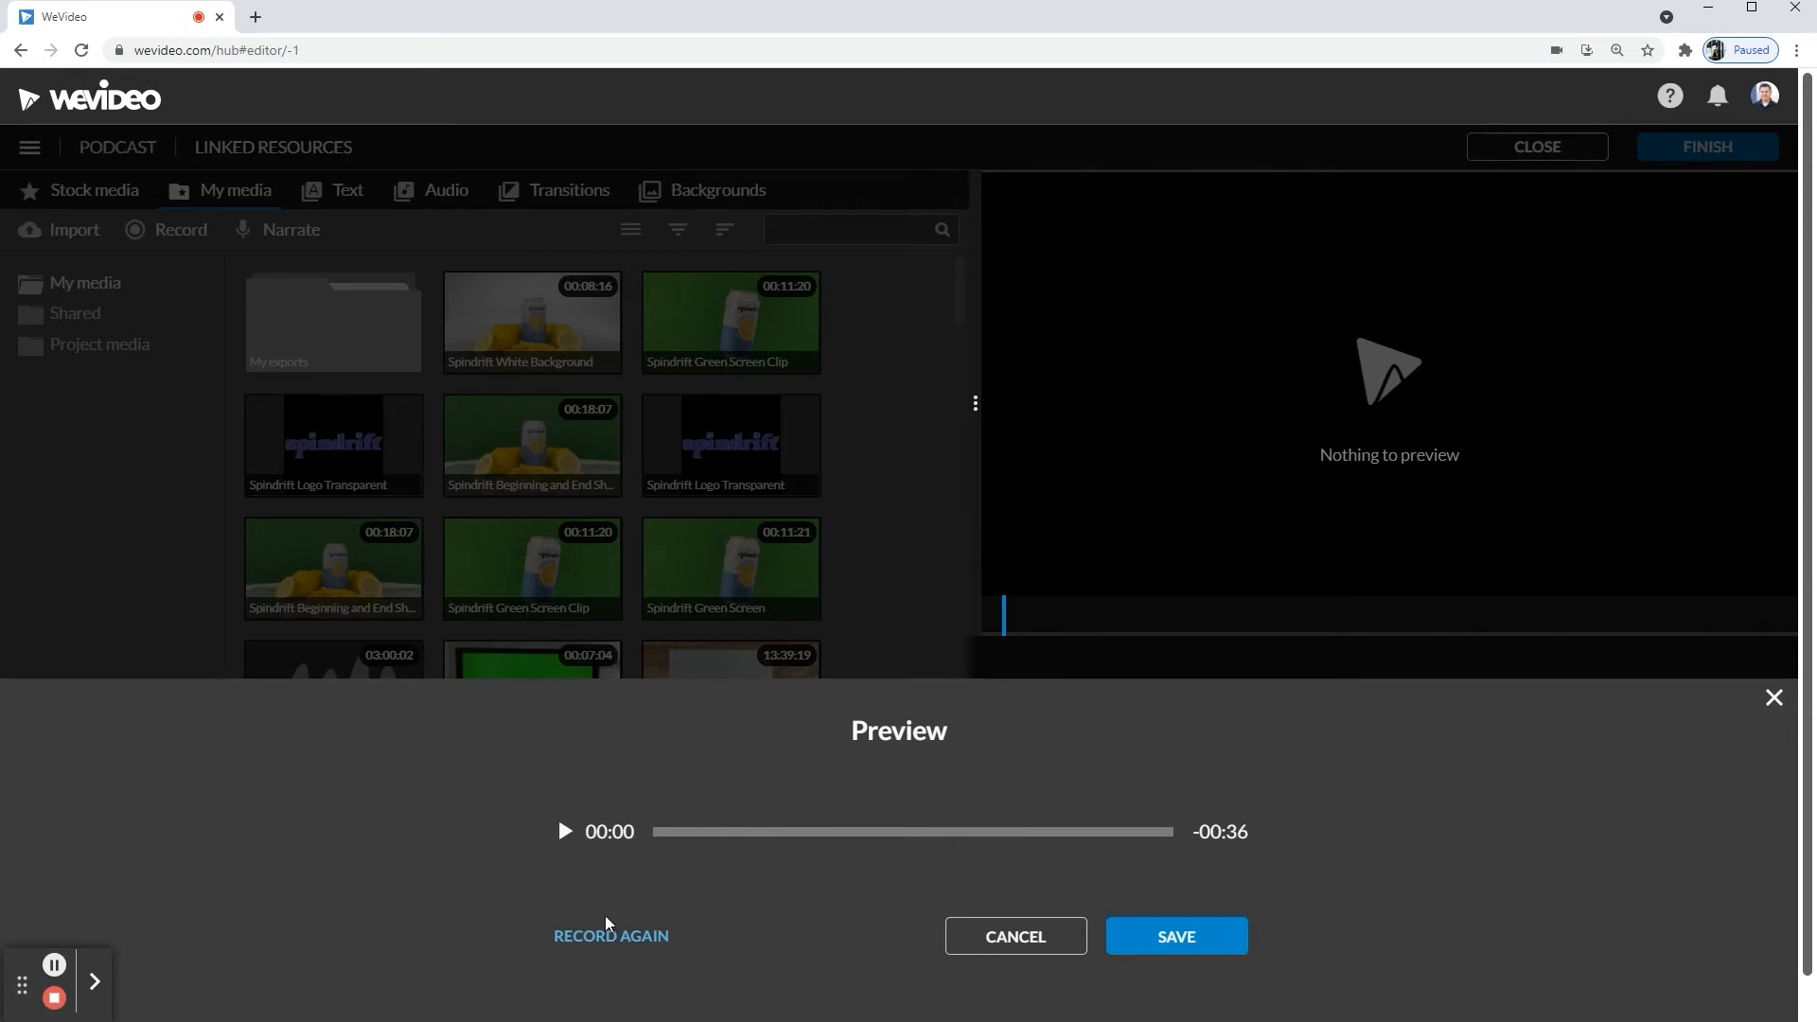
mouse_move(602, 944)
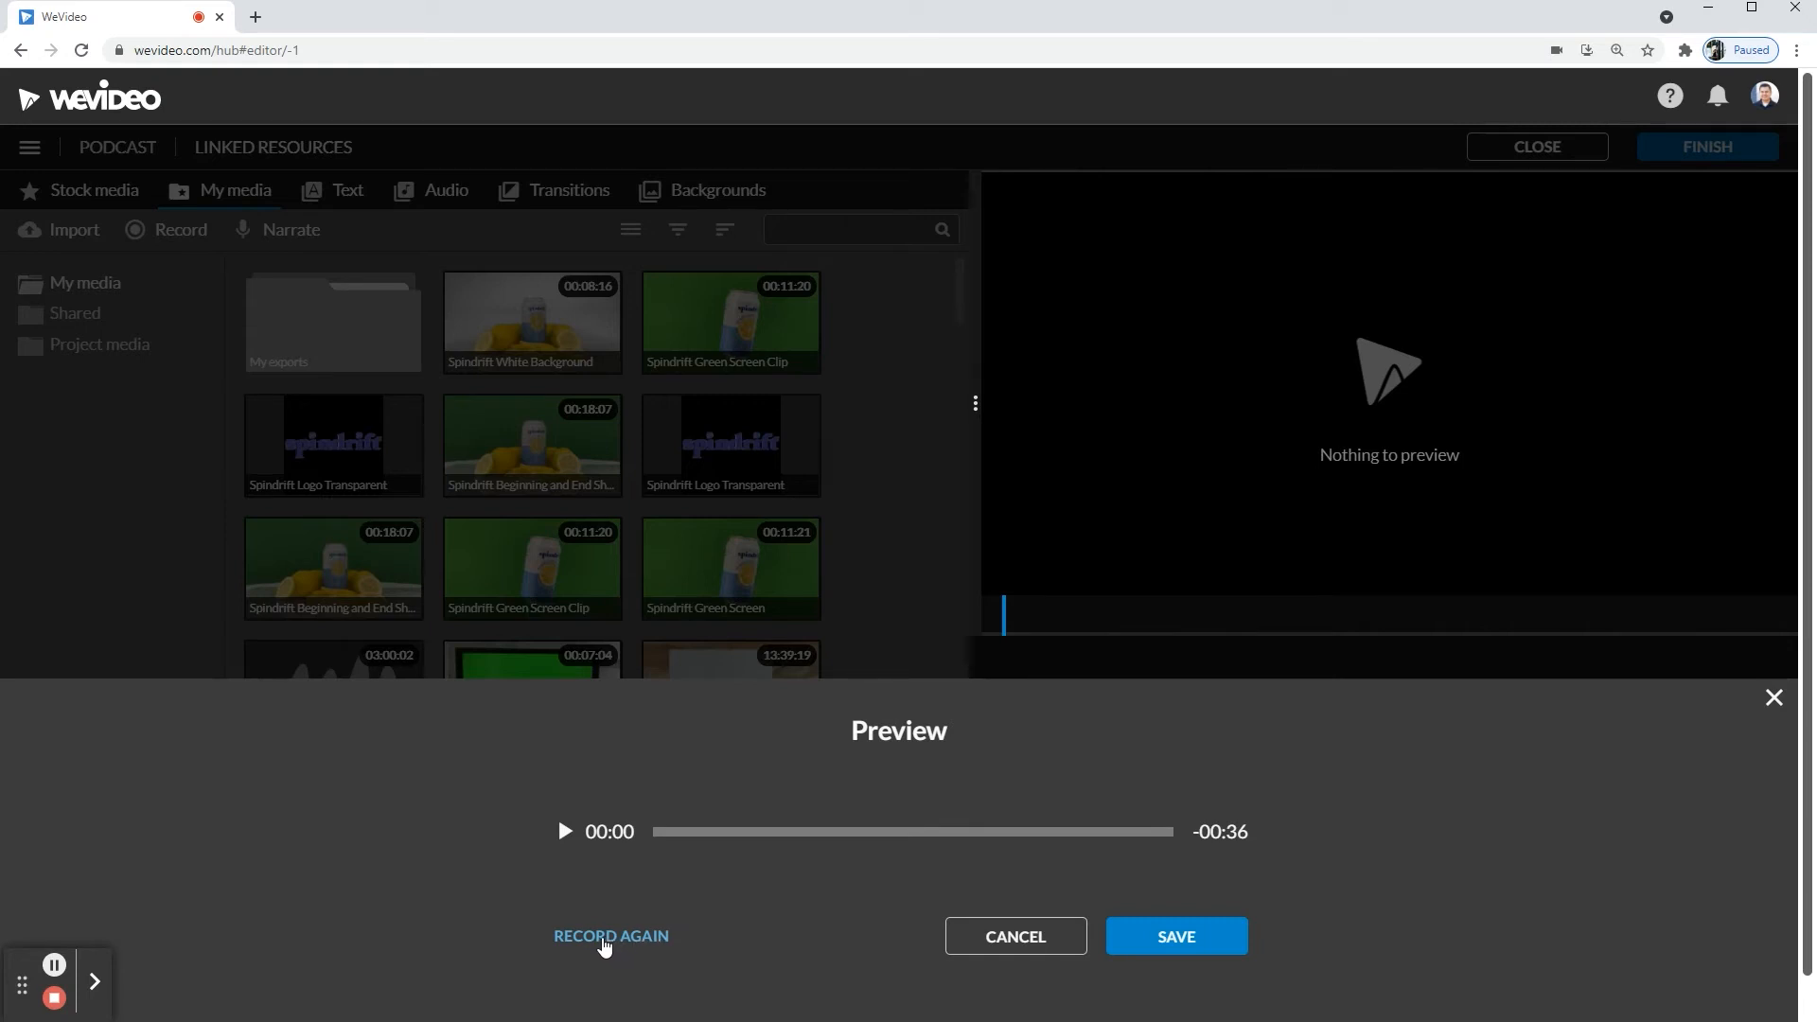
mouse_move(606, 944)
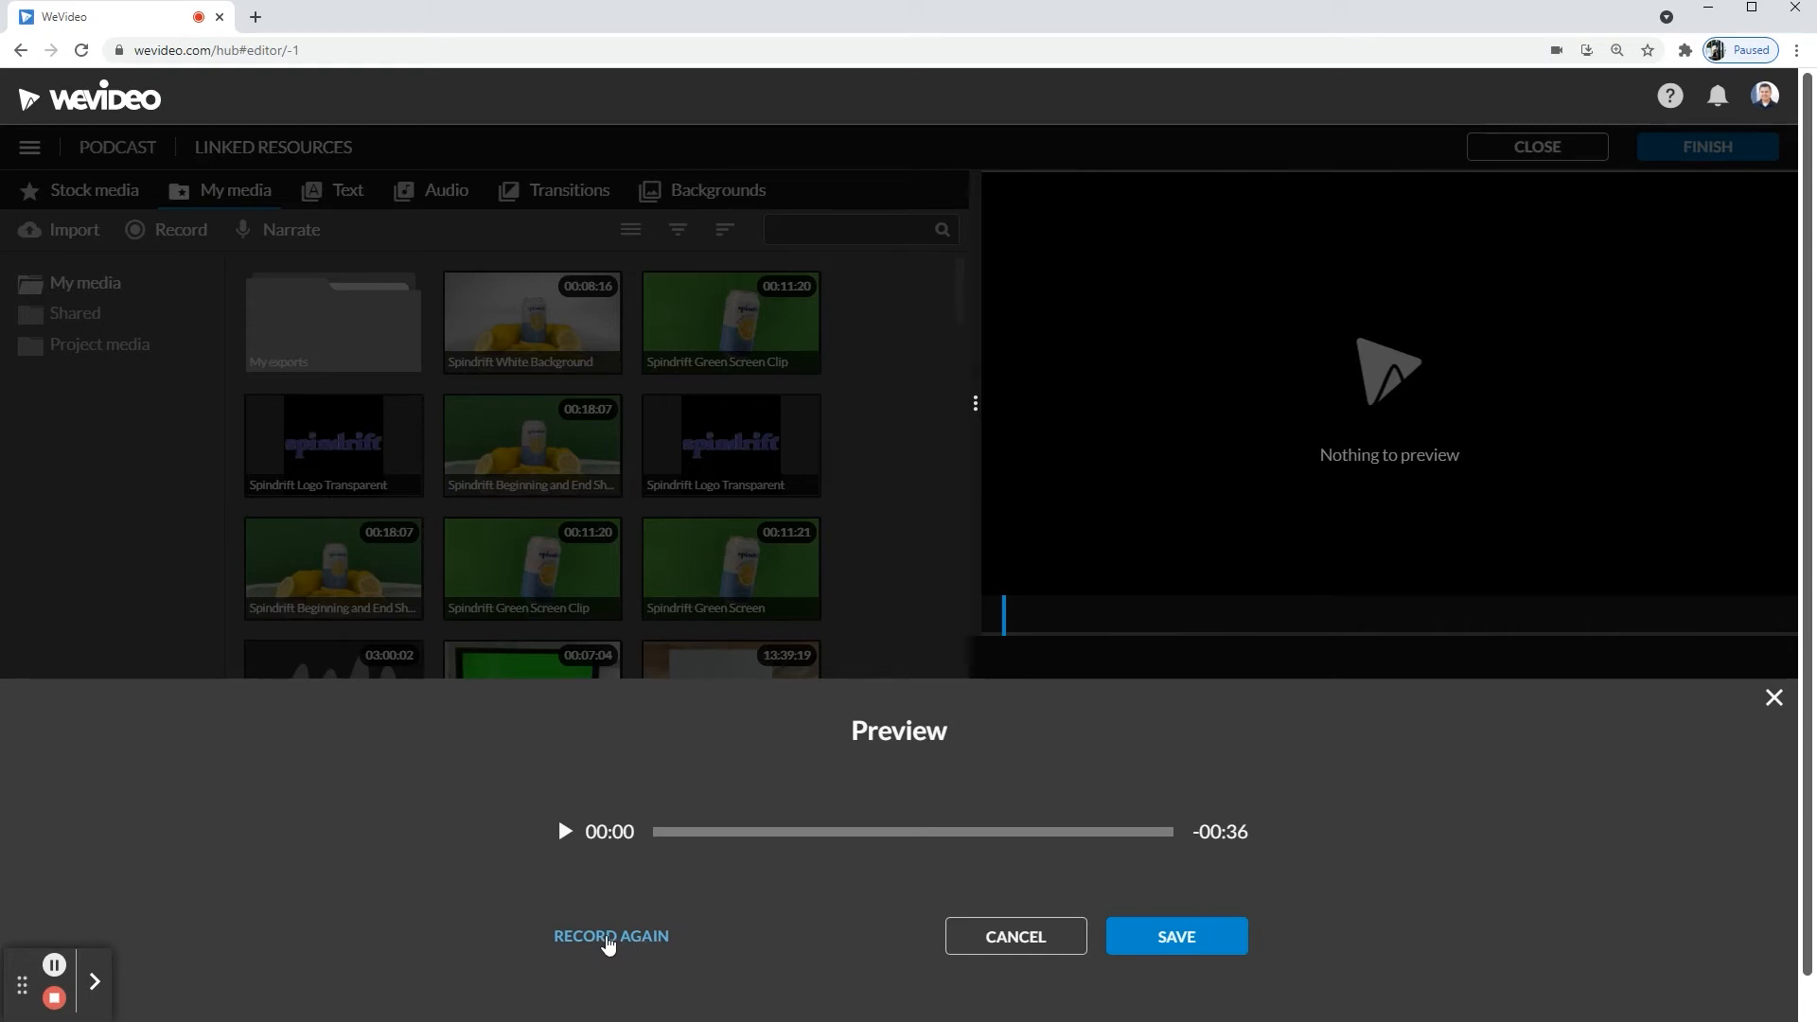
mouse_move(617, 936)
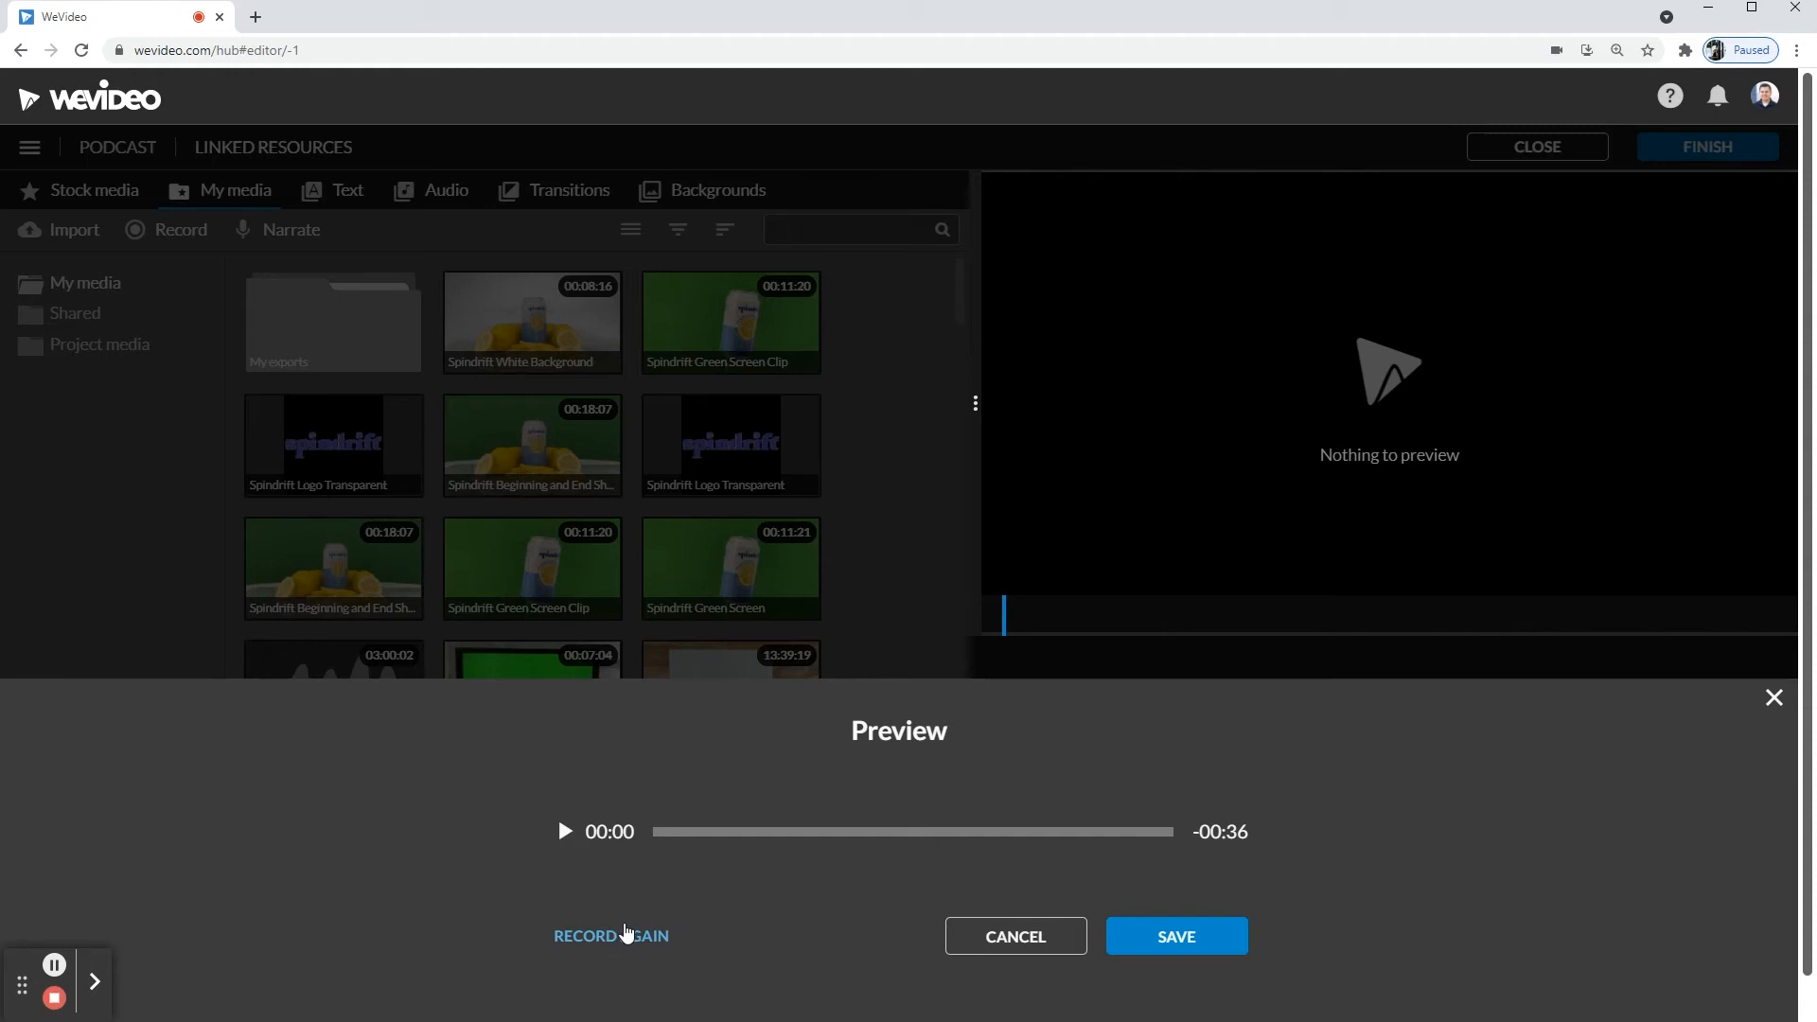
mouse_move(574, 835)
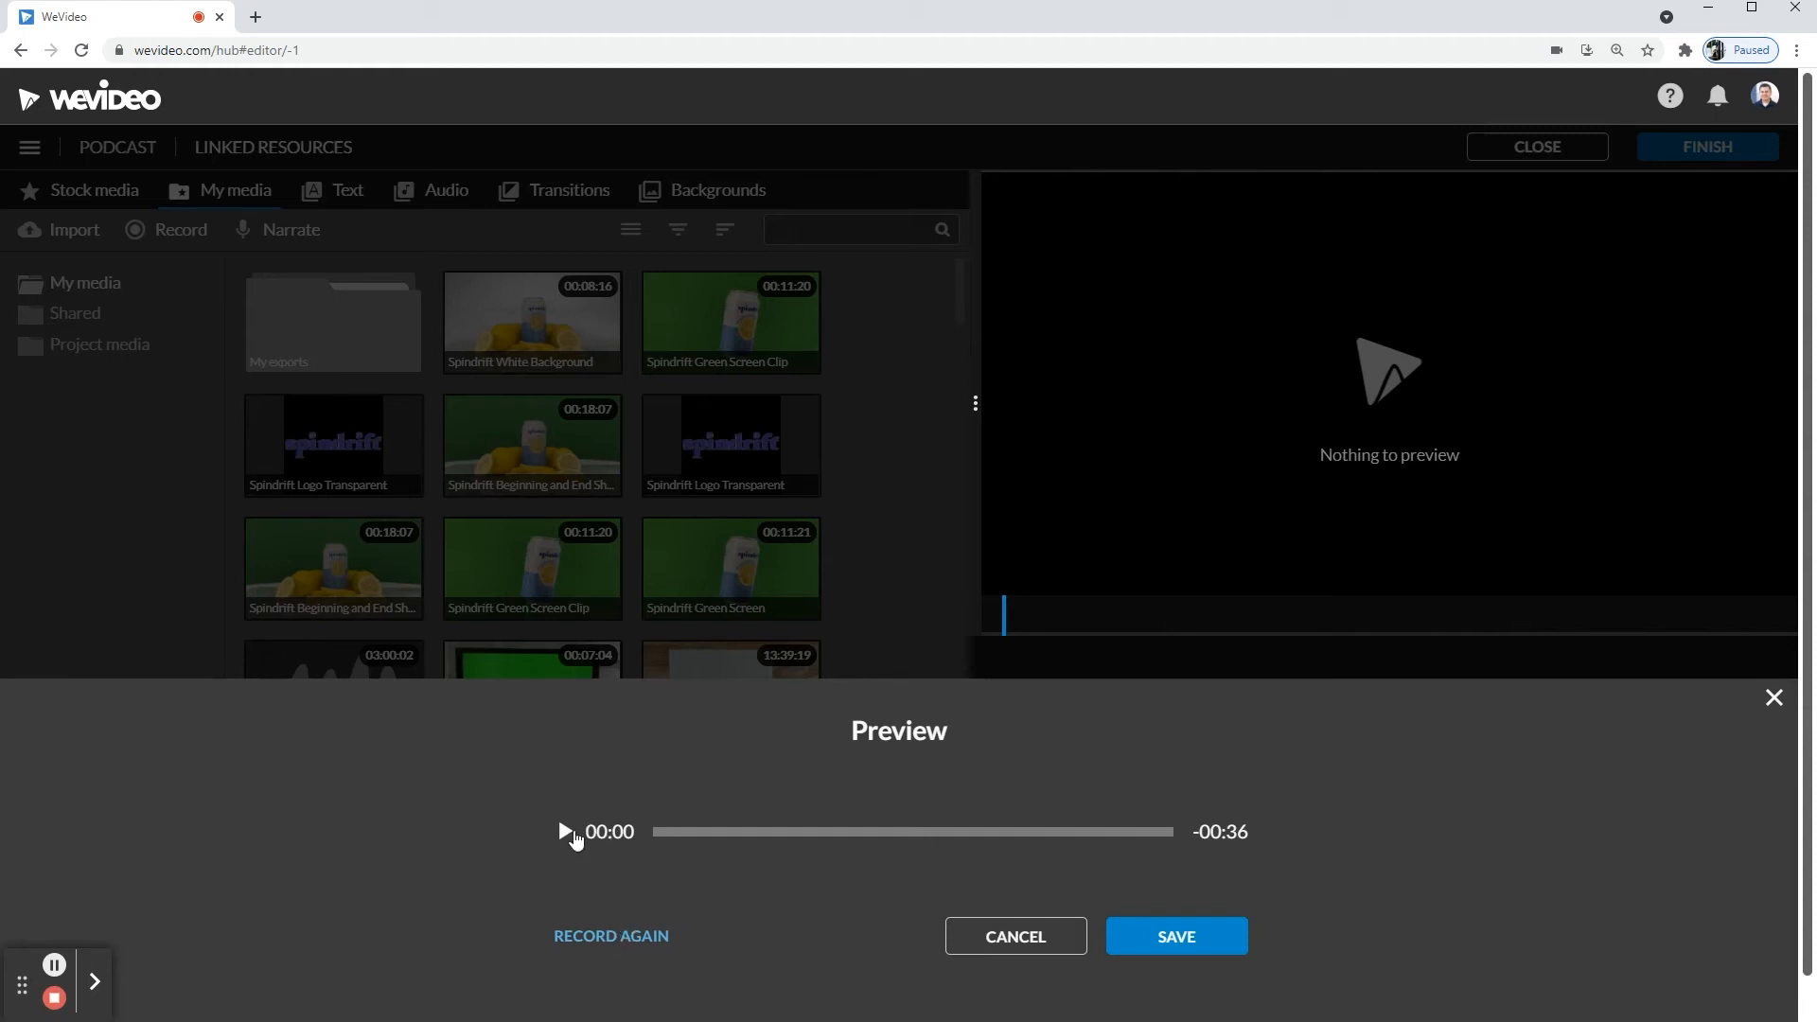
Step: Play back the first eight seconds of the recording, then save it to the project
click(564, 831)
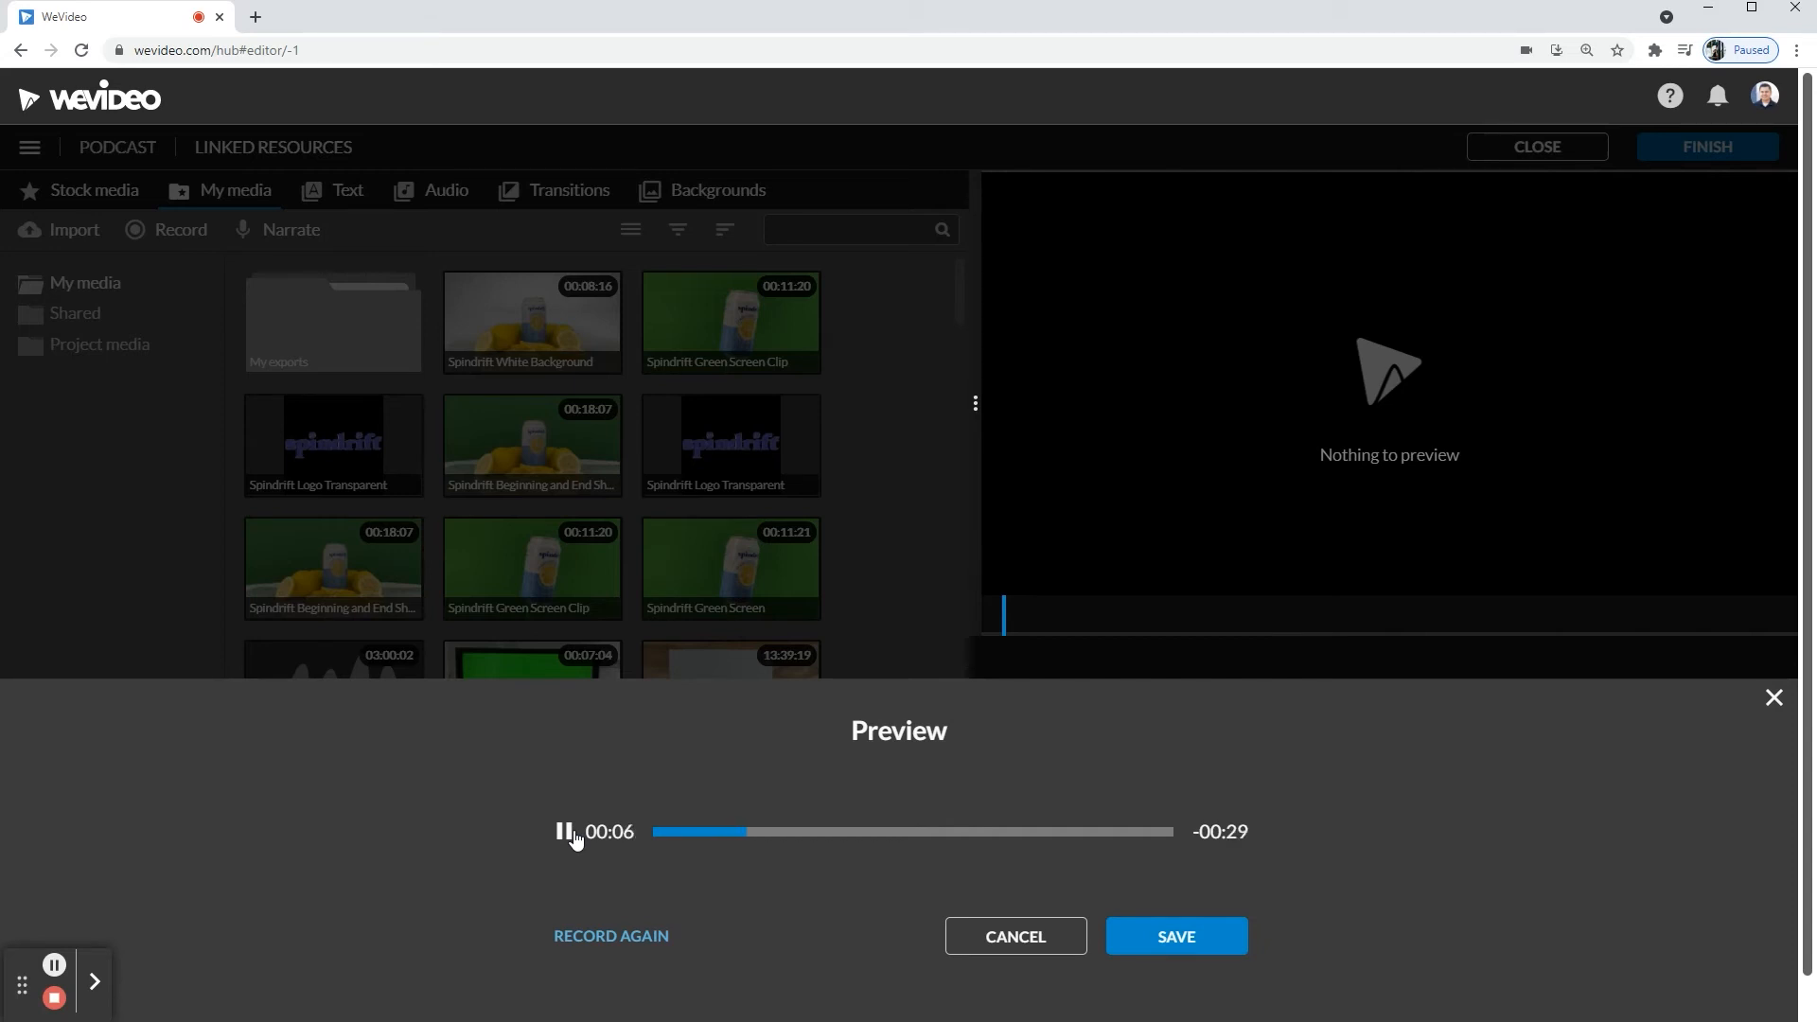
click(564, 831)
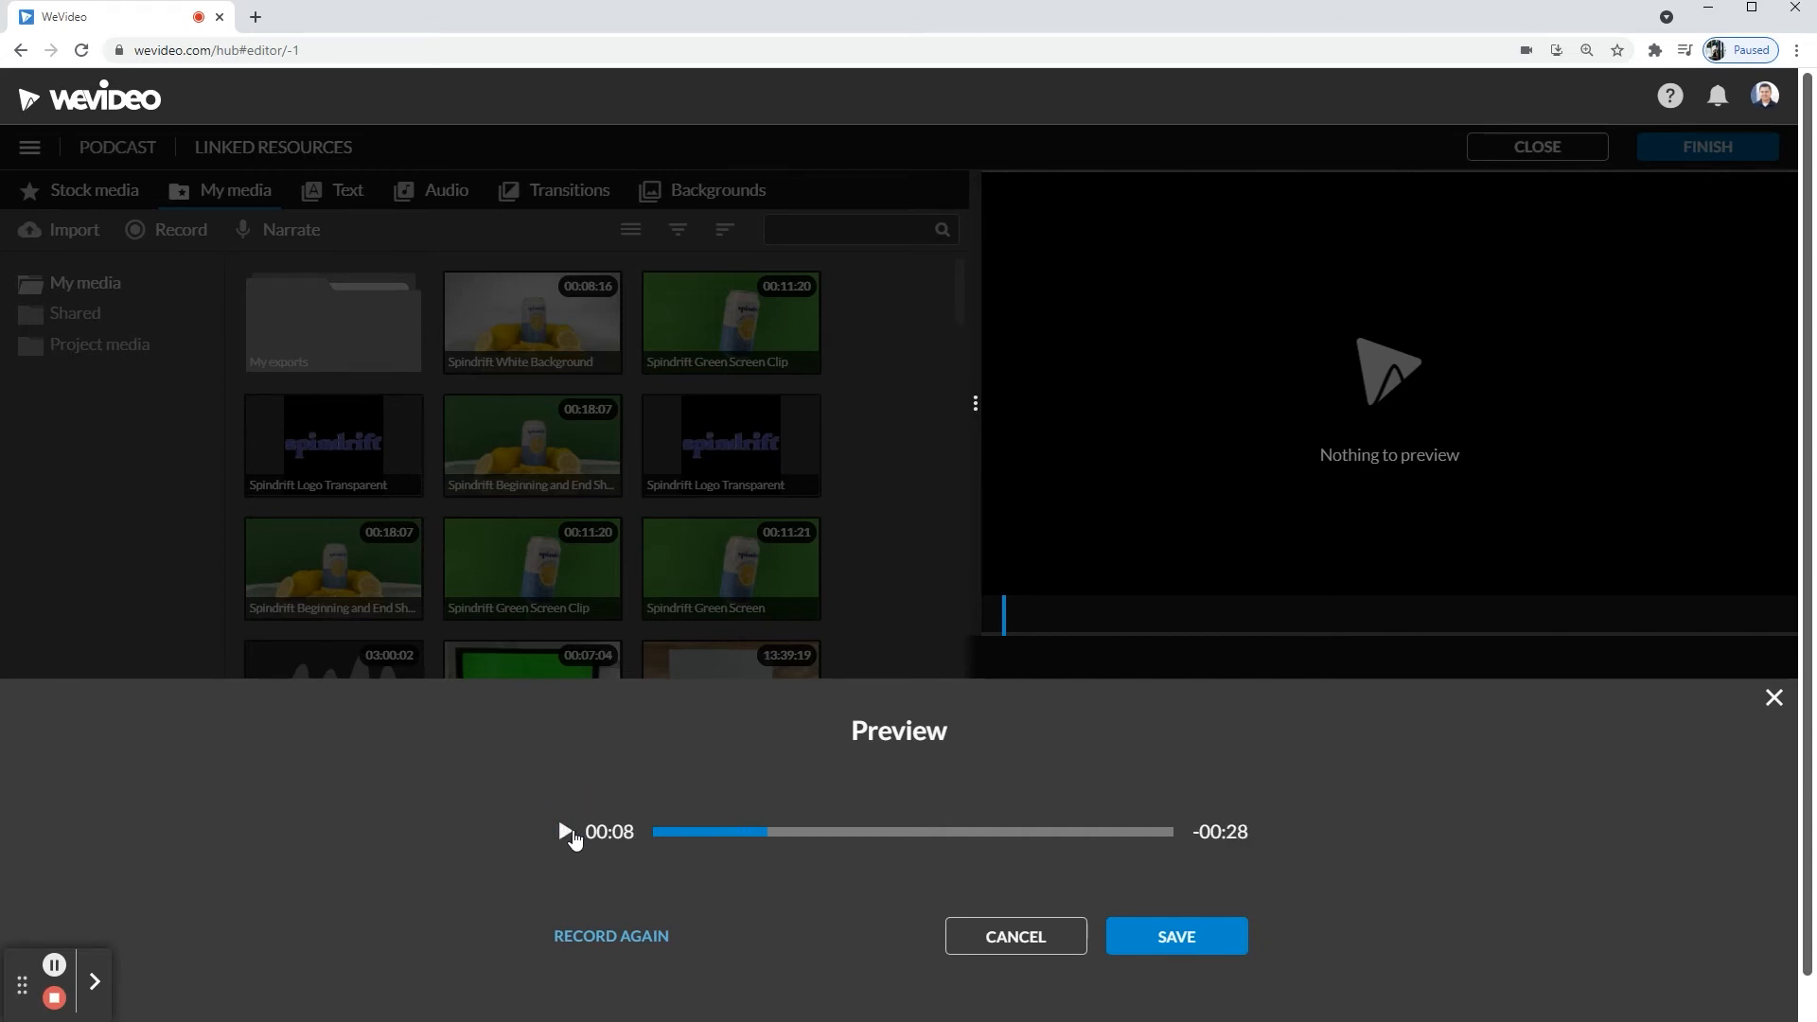
mouse_move(581, 835)
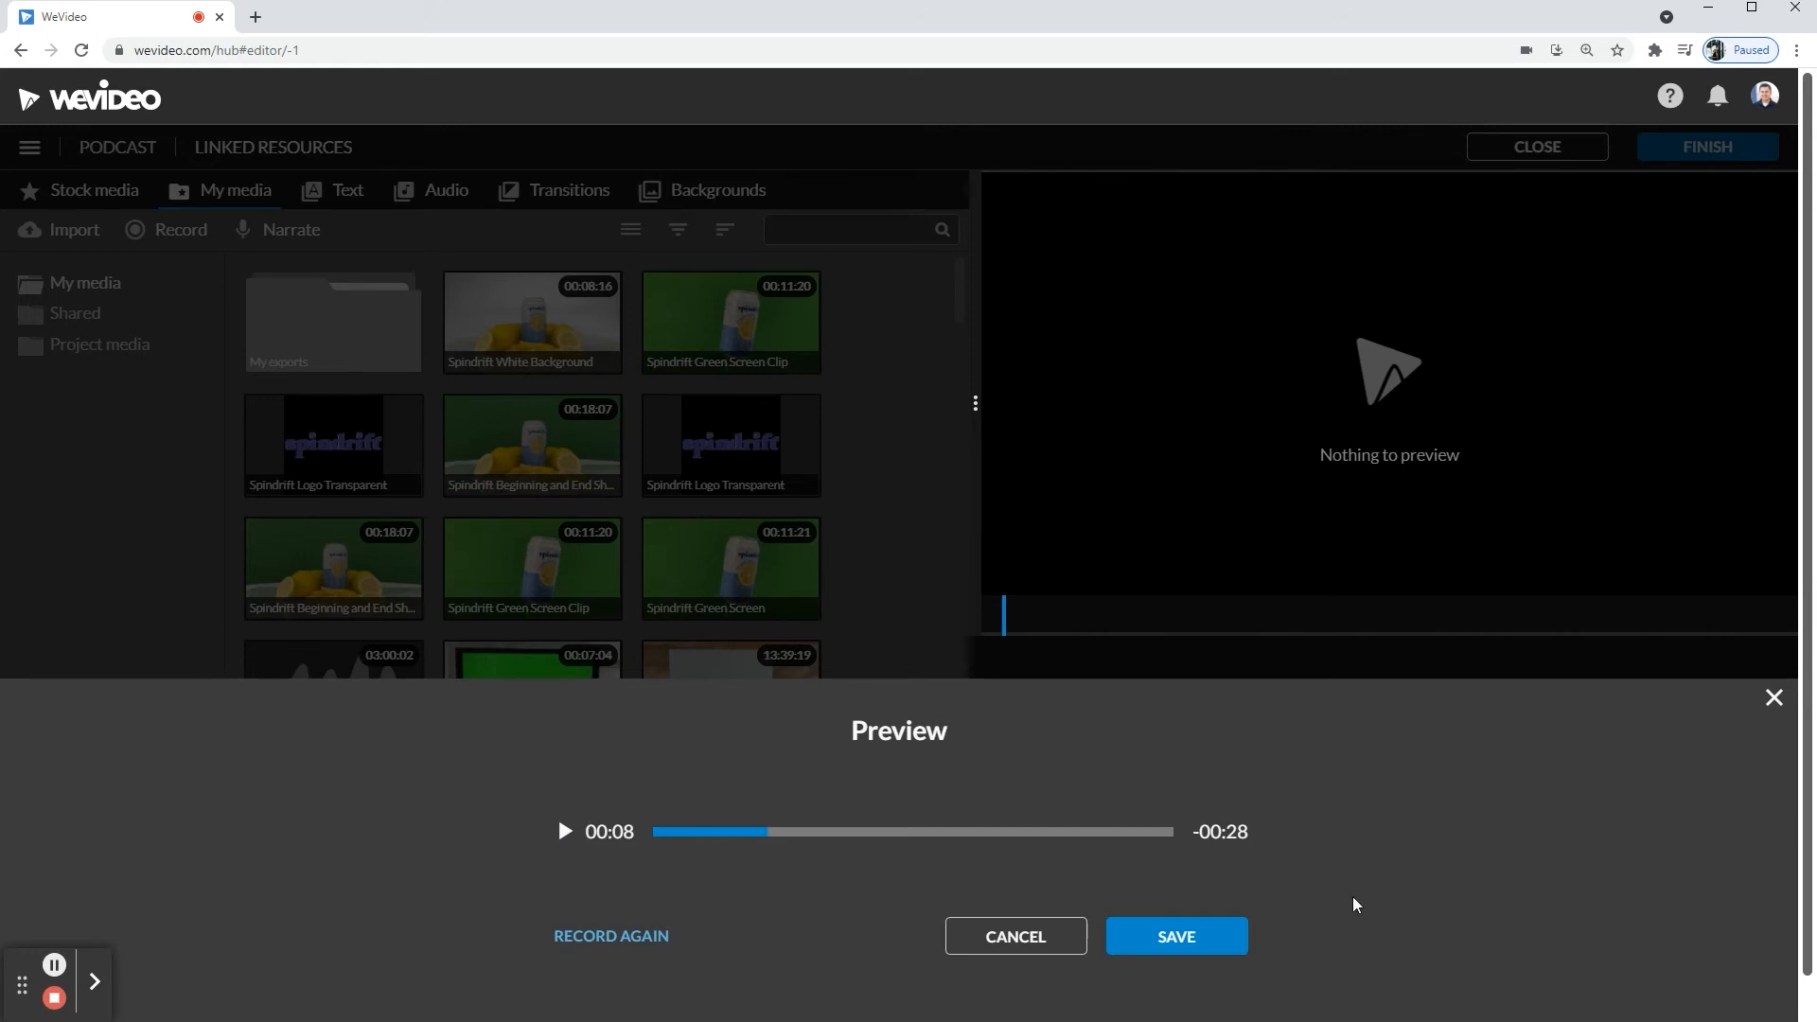
click(1176, 935)
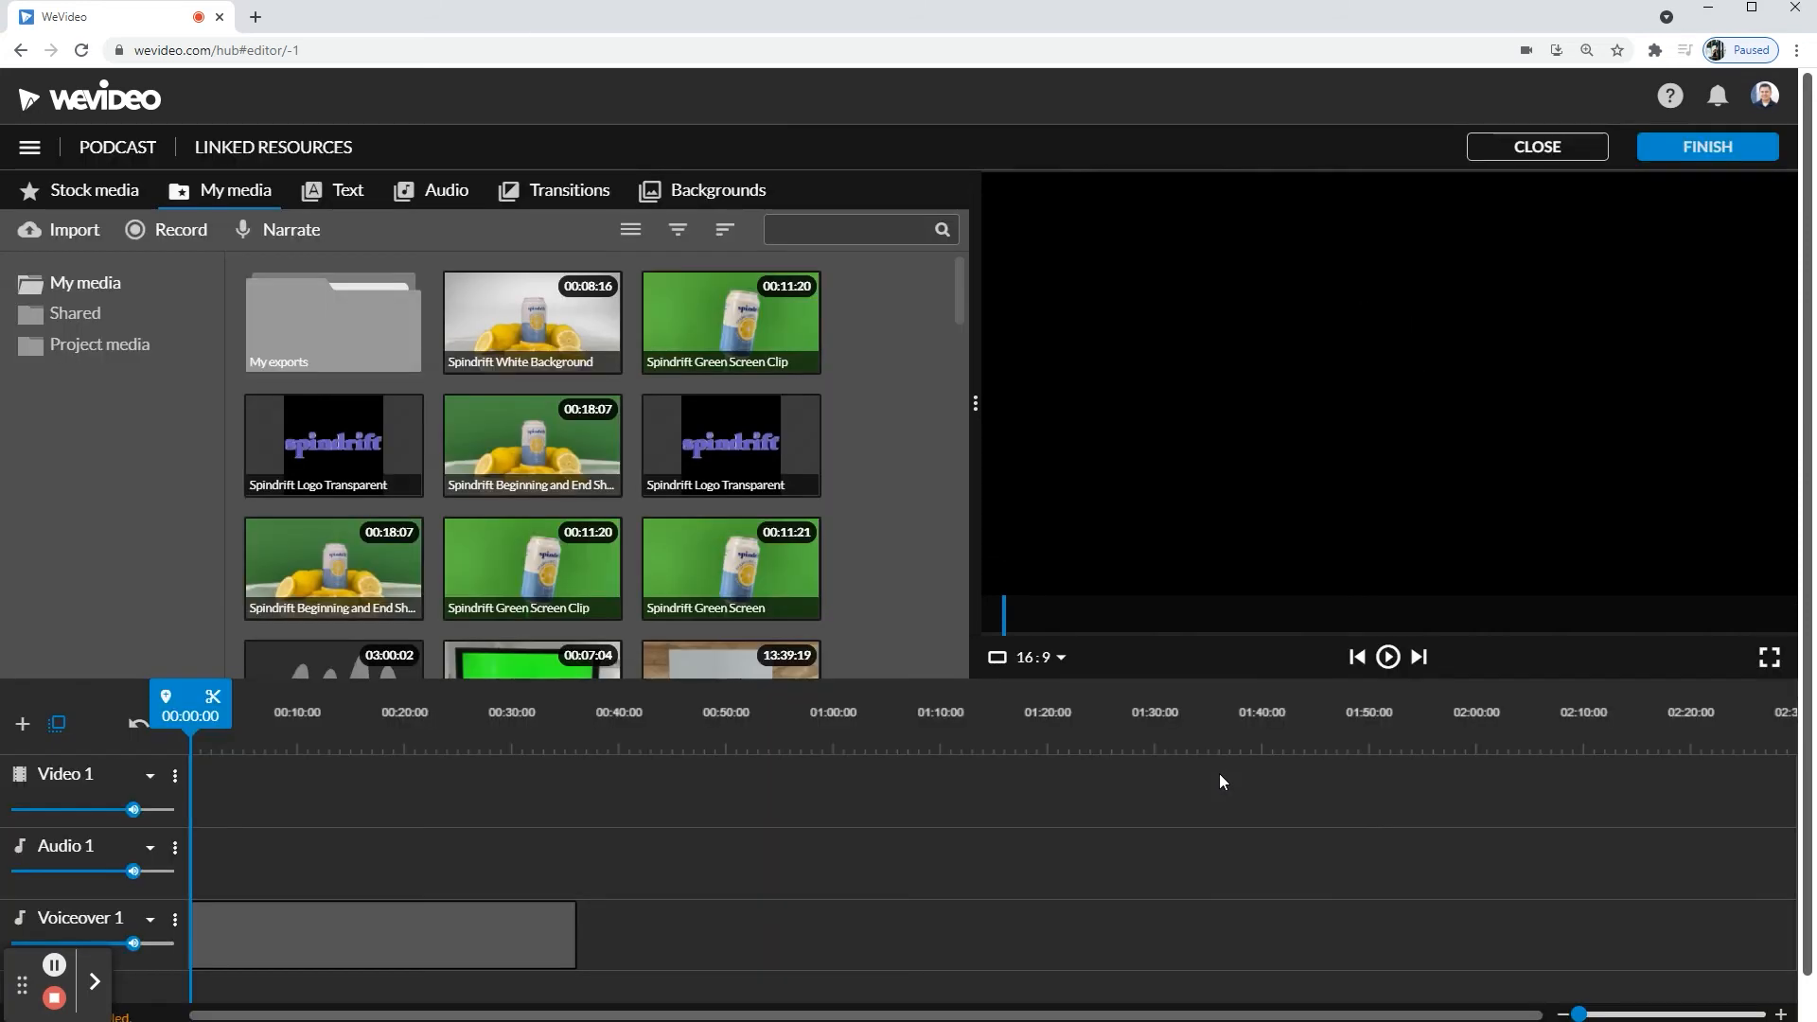
mouse_move(290, 938)
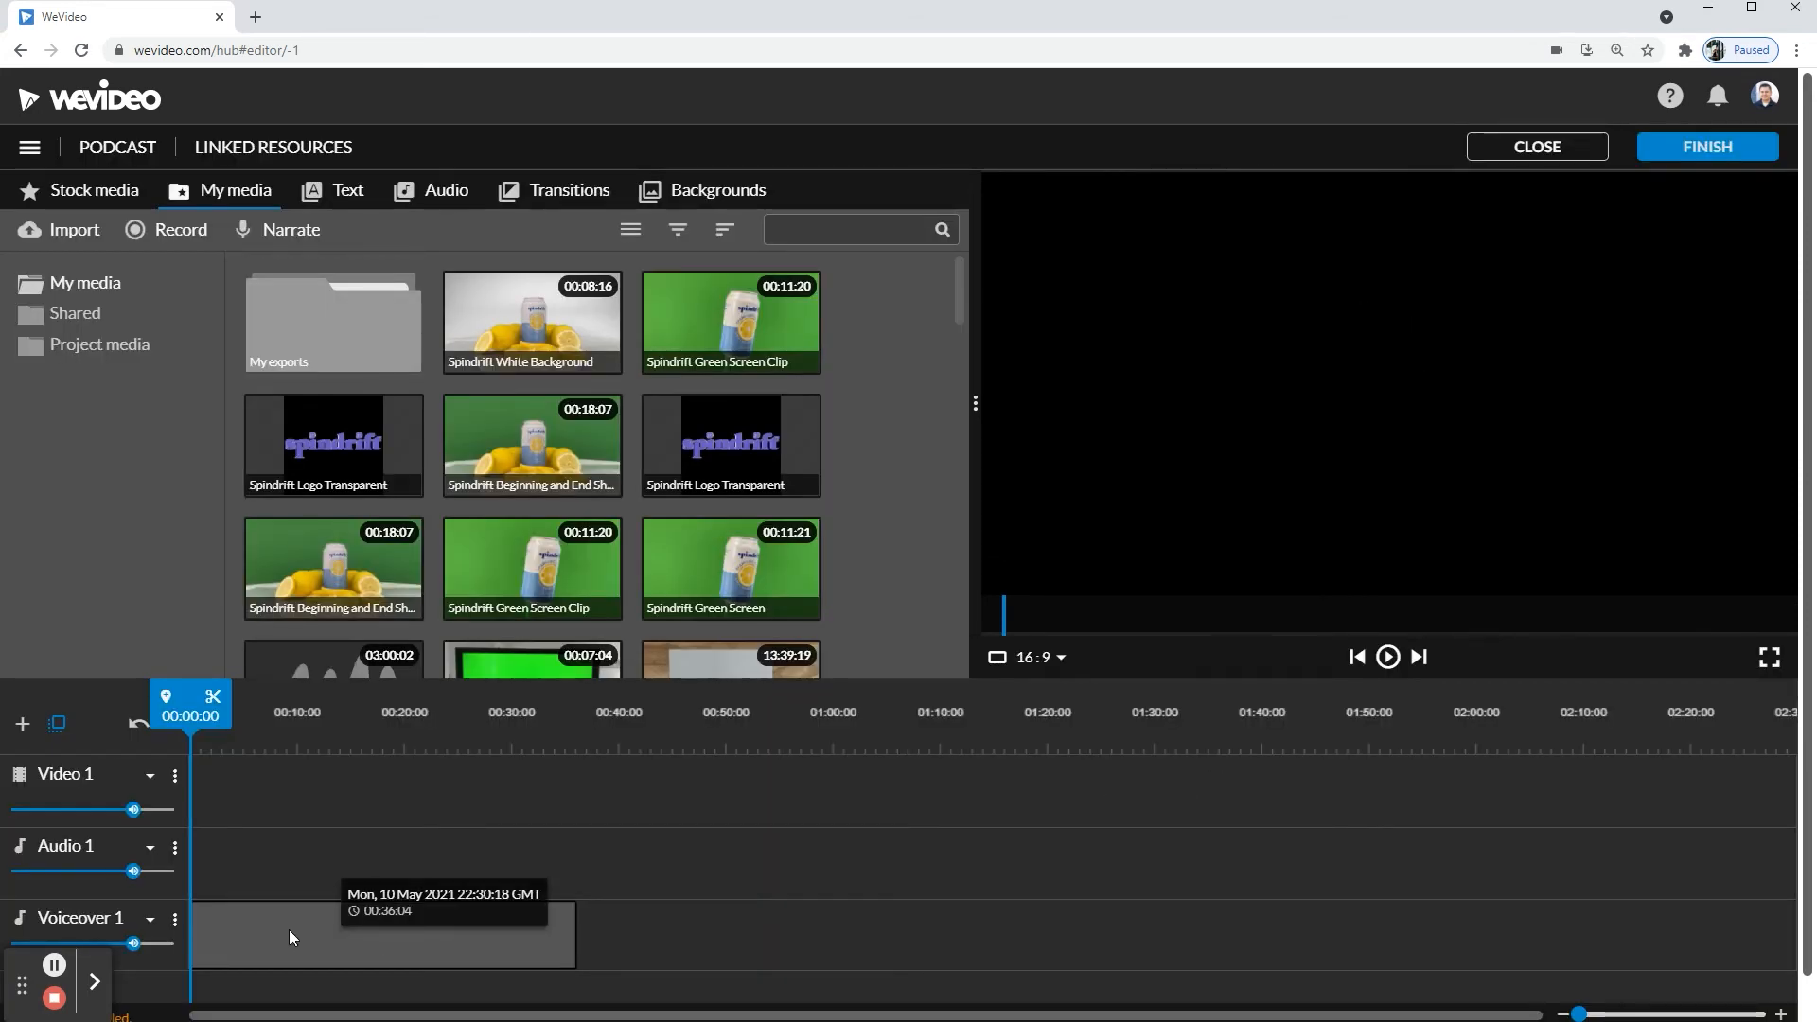
Step: Select the 36-second voiceover clip on the Voiceover 1 track
click(1386, 657)
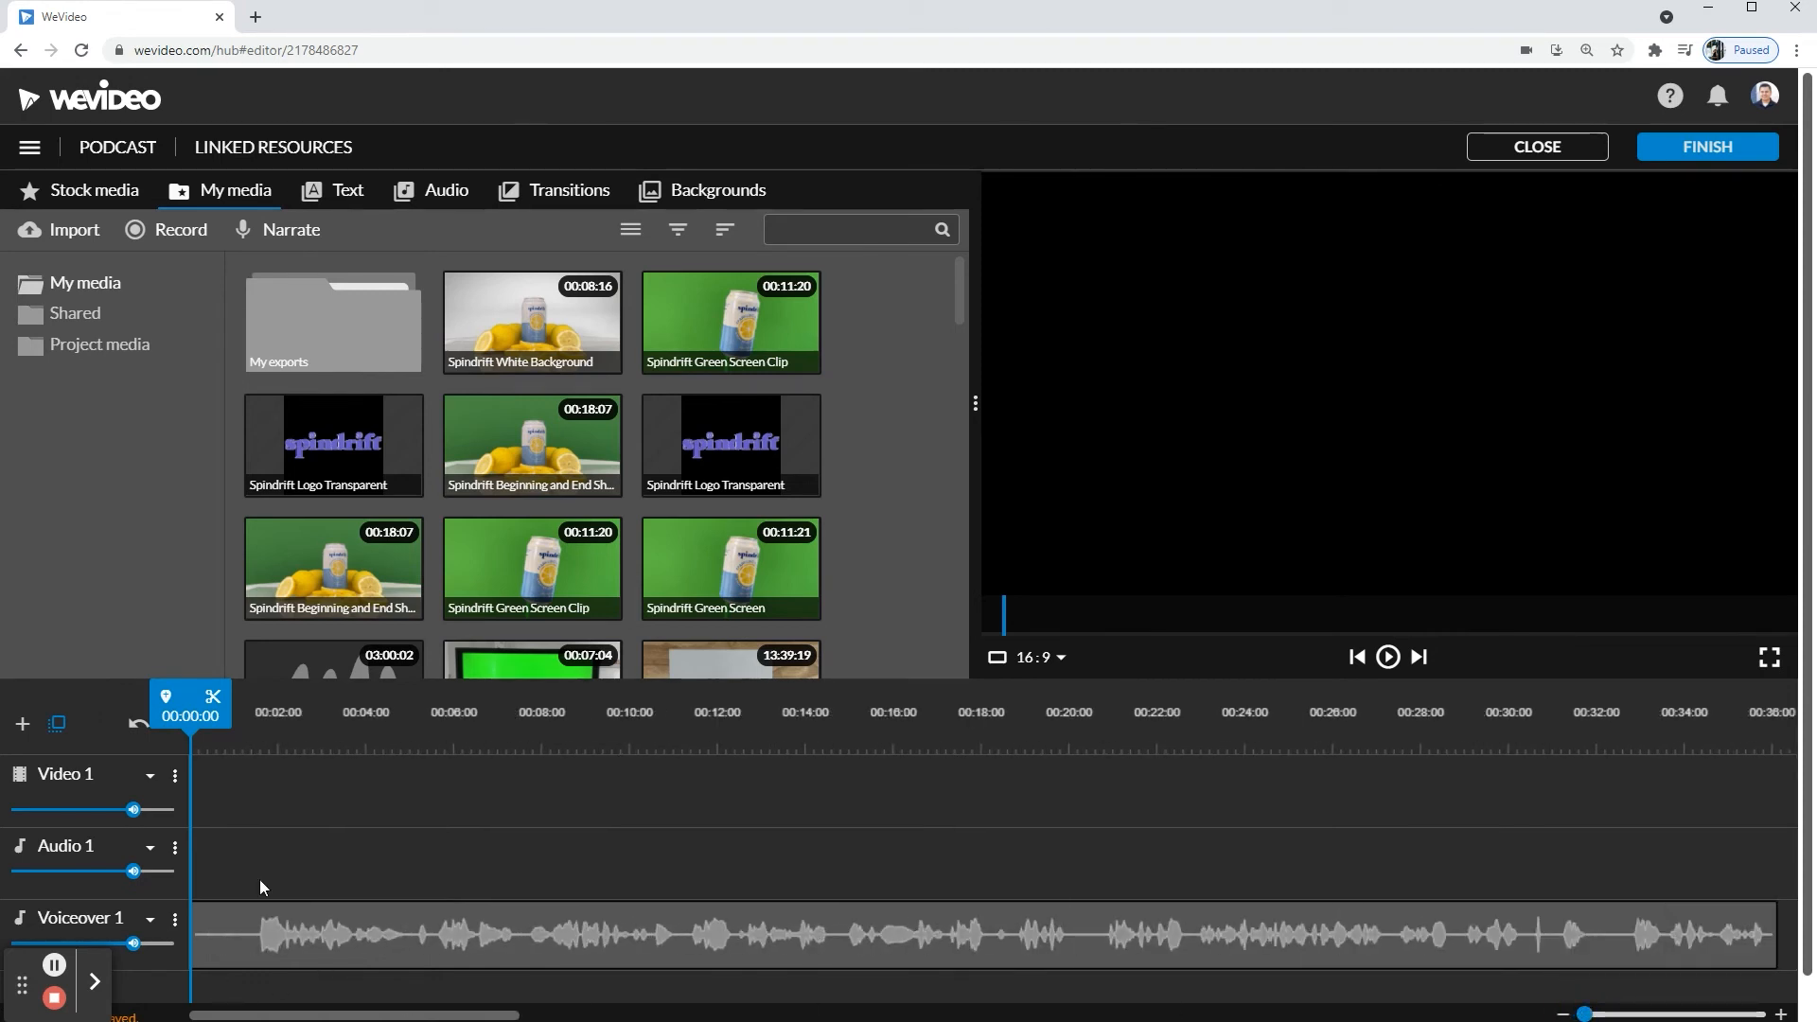
mouse_move(260, 750)
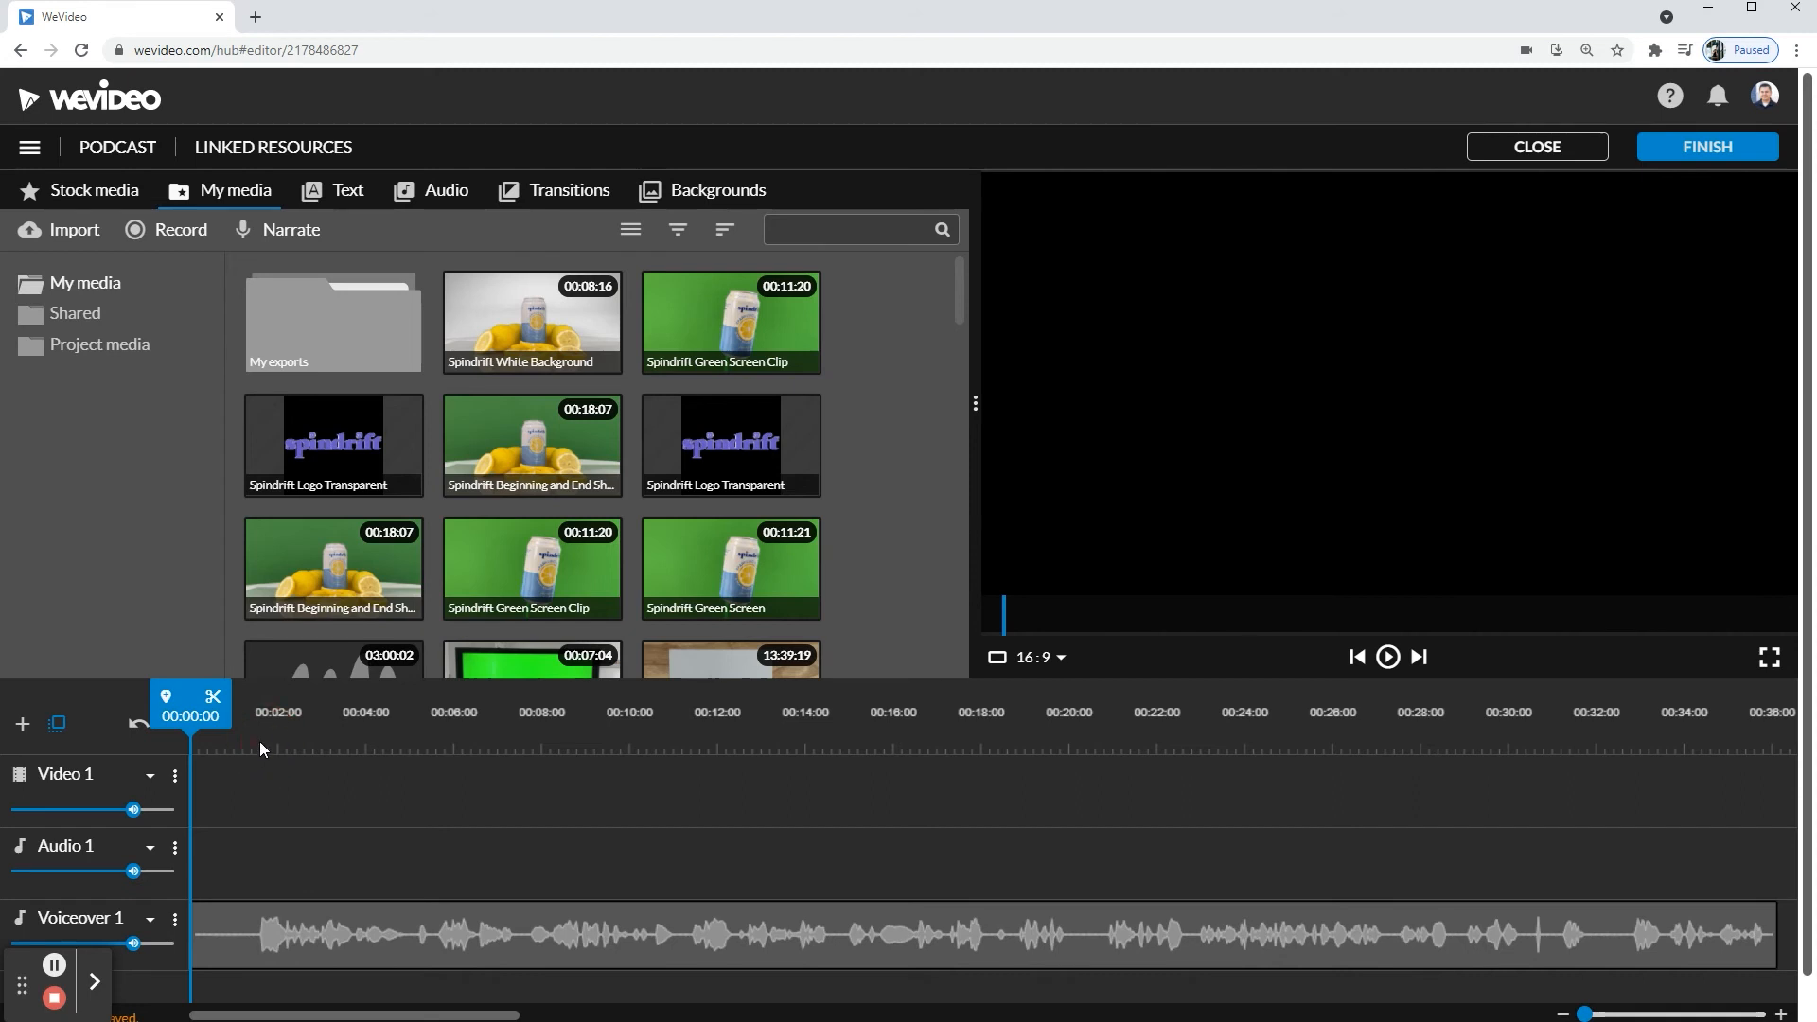